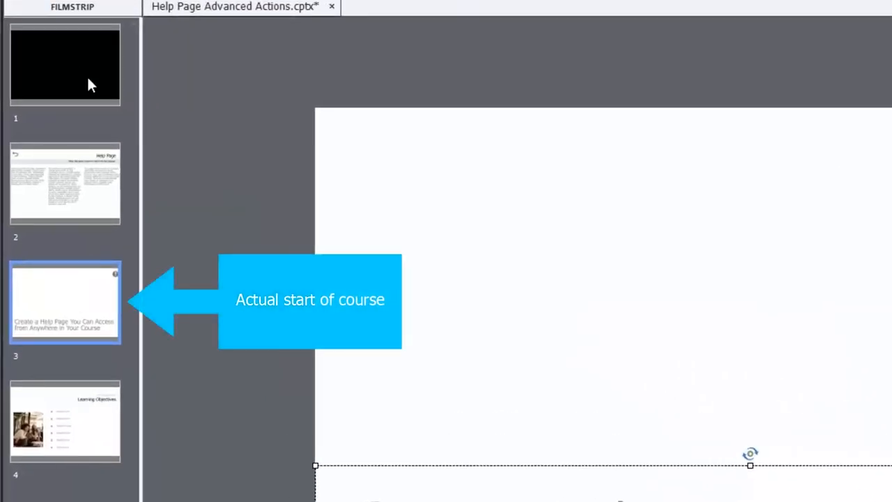
{"action": "mouse_move", "coordinate": [89, 319]}
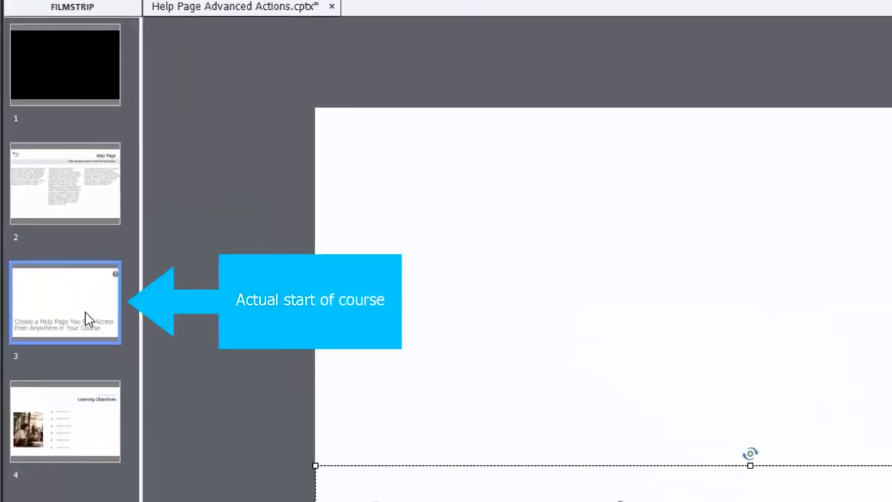
{"action": "mouse_move", "coordinate": [77, 318]}
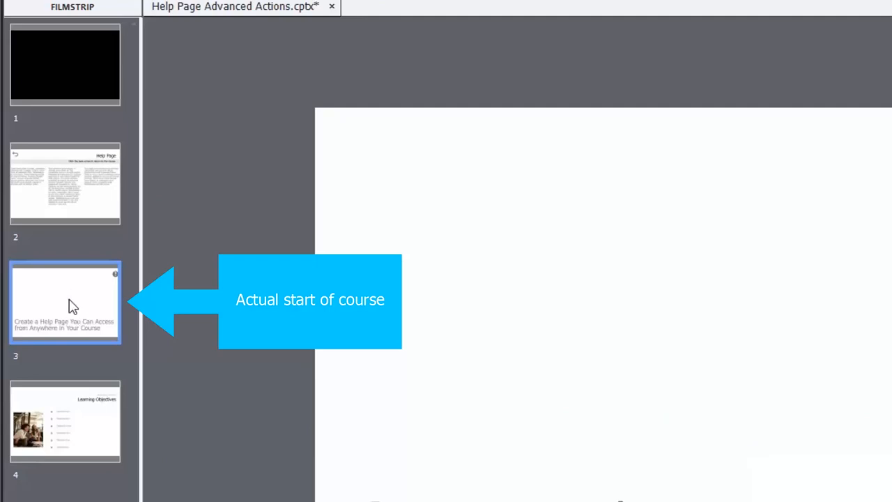
{"action": "mouse_move", "coordinate": [616, 232]}
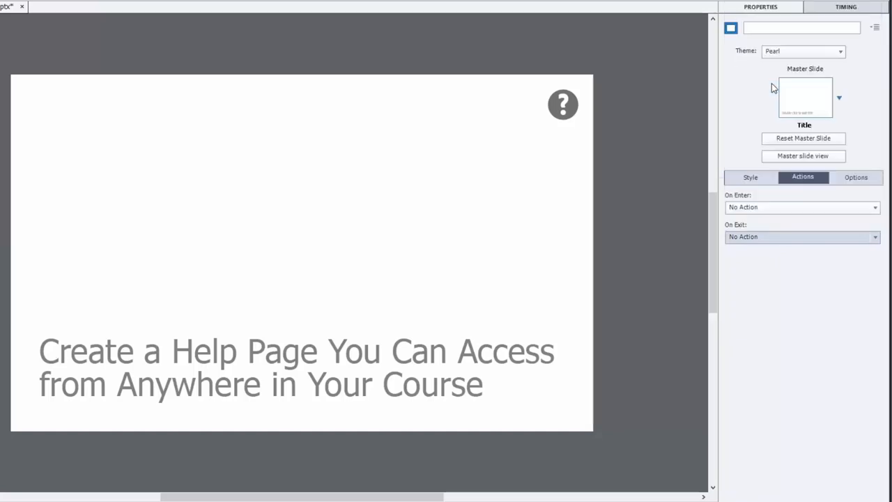
Set the title slide's On Exit action to Pause, then select the question-mark help icon
{"action": "left_click", "coordinate": [801, 237]}
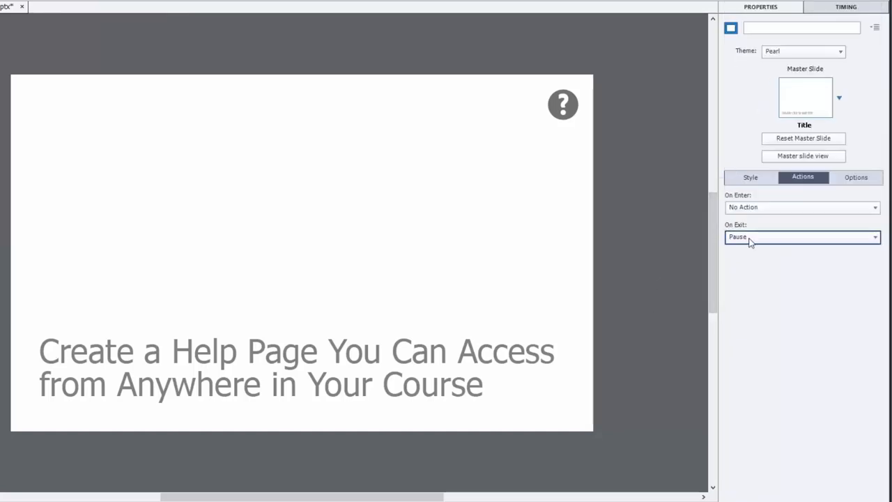
{"action": "mouse_move", "coordinate": [644, 214]}
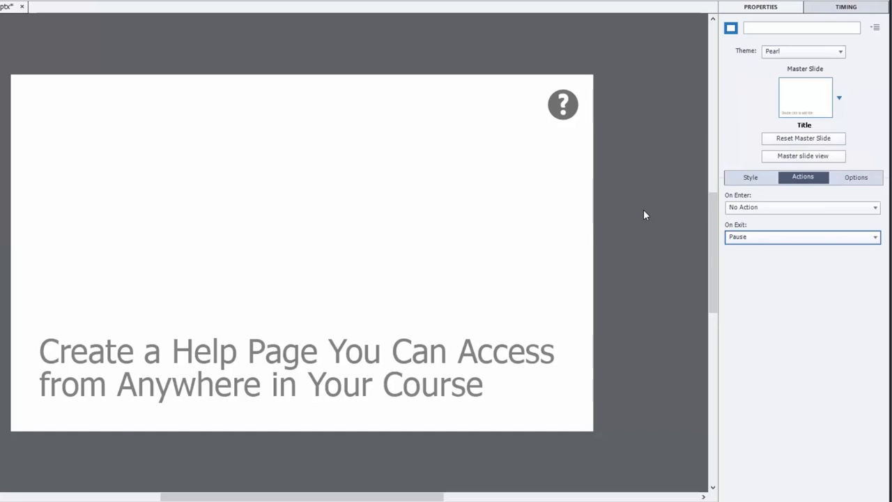
{"action": "left_click", "coordinate": [563, 104]}
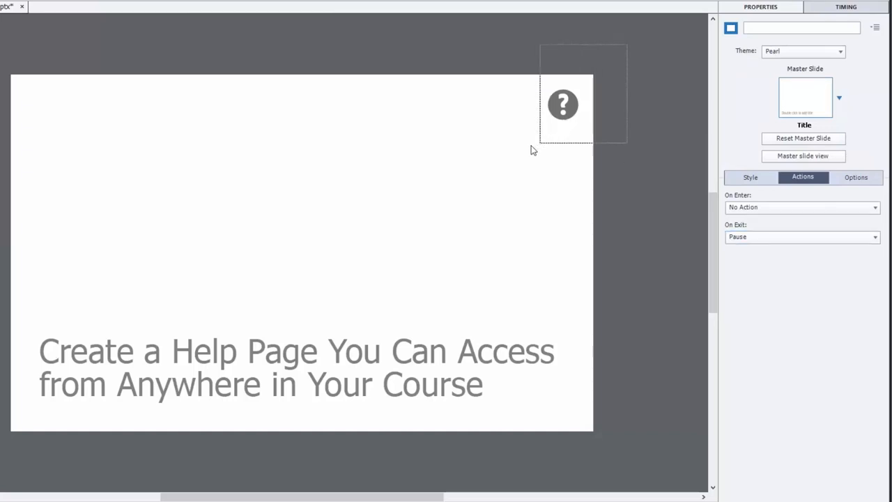
Set the help icon's timing to display for Rest of Project with Place Object on Top checked
{"action": "left_click", "coordinate": [563, 105]}
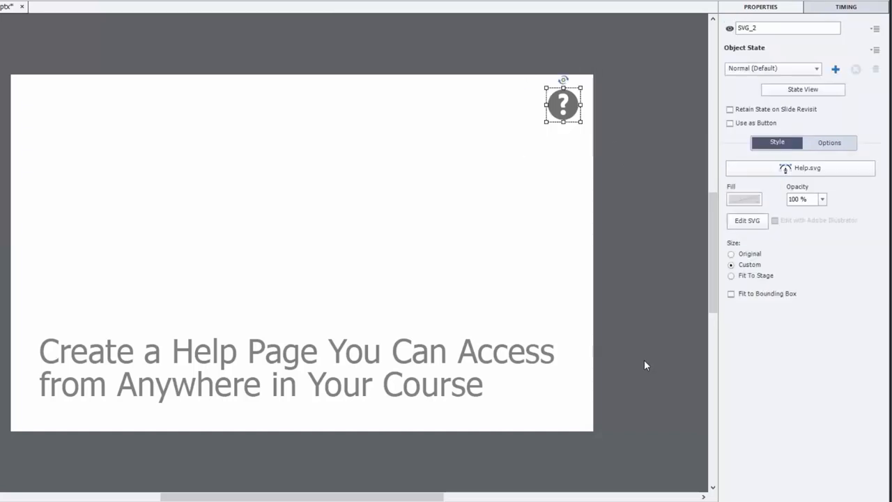
{"action": "mouse_move", "coordinate": [635, 155]}
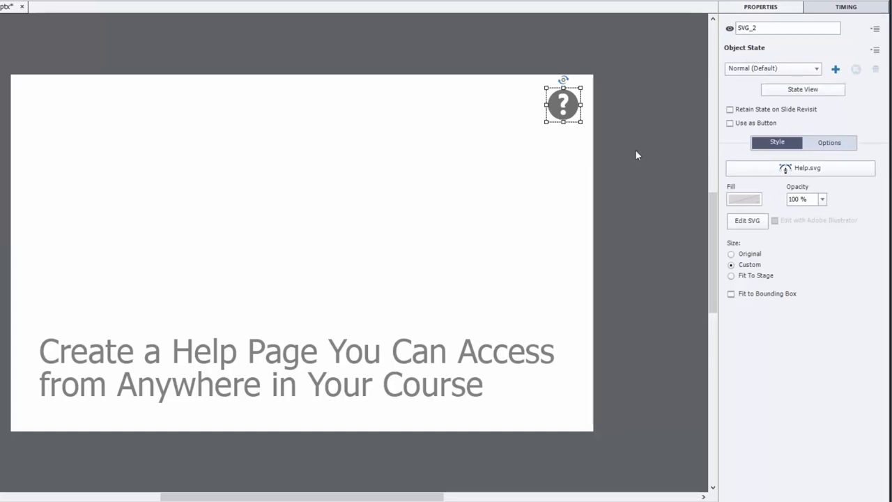
{"action": "left_click", "coordinate": [844, 7]}
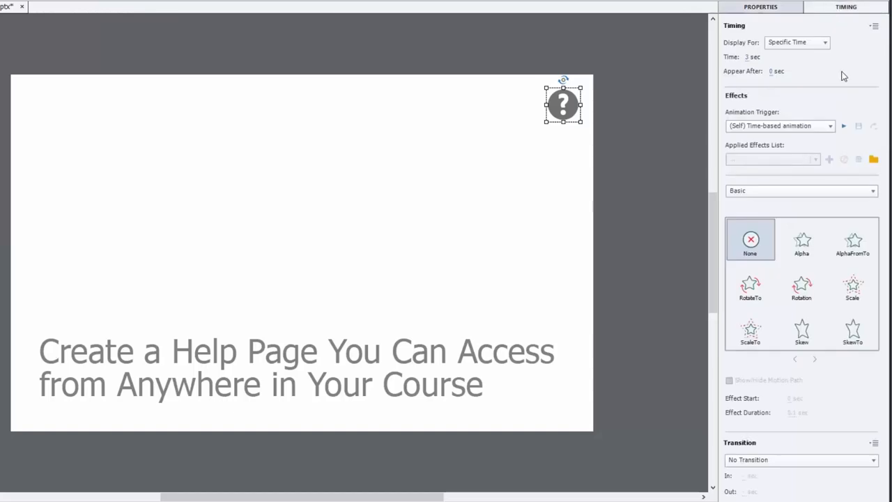
{"action": "mouse_move", "coordinate": [826, 113]}
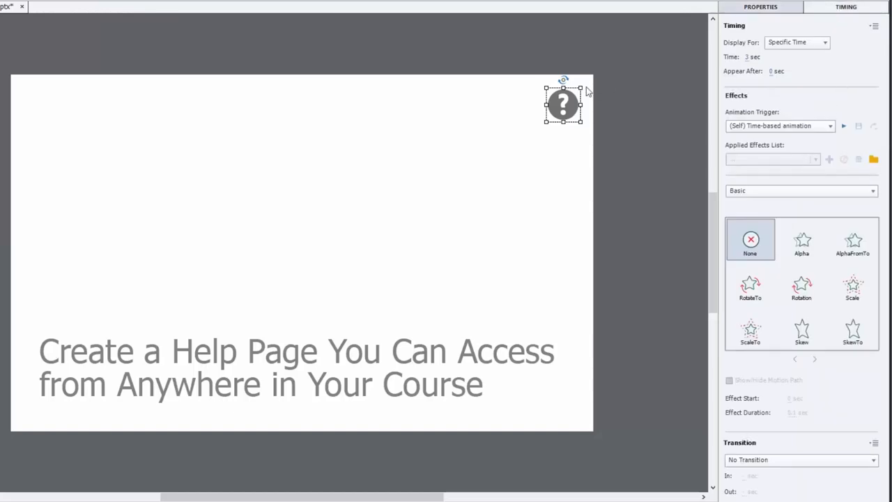
{"action": "mouse_move", "coordinate": [631, 112]}
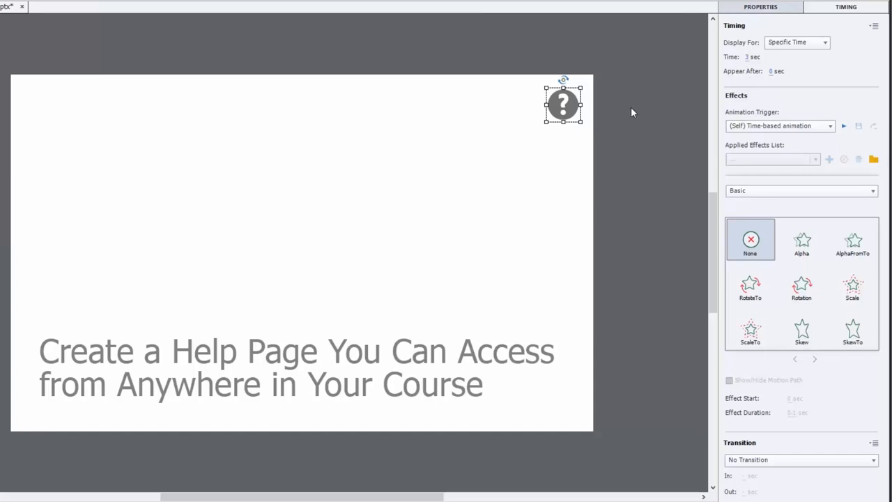
{"action": "mouse_move", "coordinate": [555, 128]}
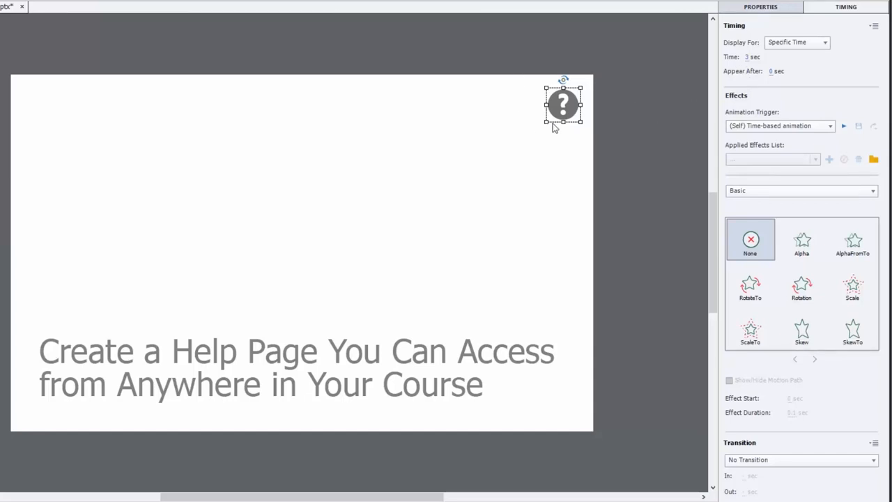
{"action": "mouse_move", "coordinate": [569, 106]}
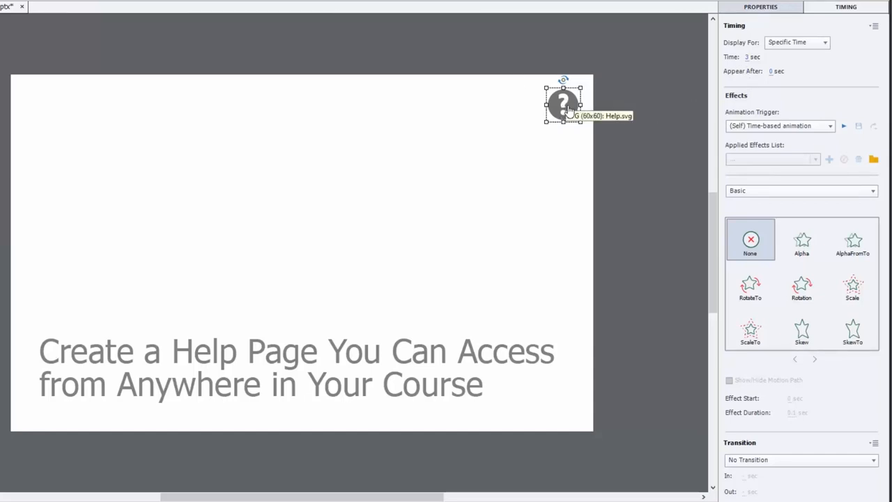
{"action": "mouse_move", "coordinate": [643, 124]}
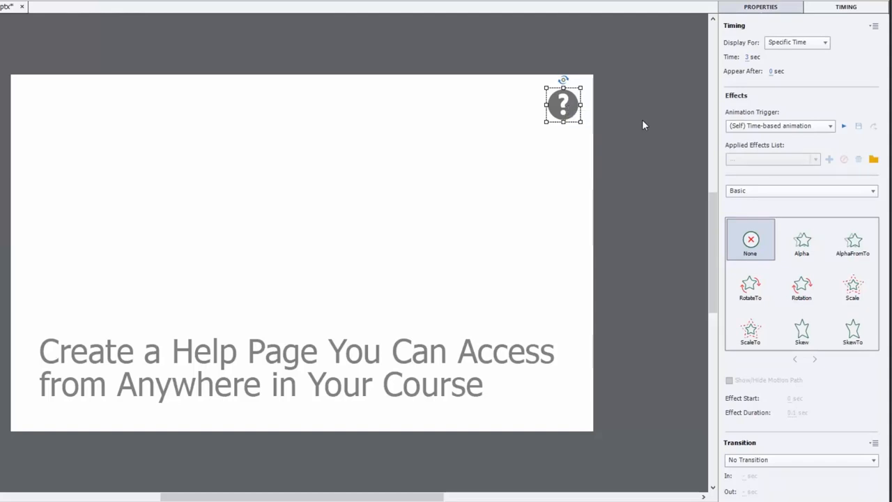
{"action": "mouse_move", "coordinate": [682, 91]}
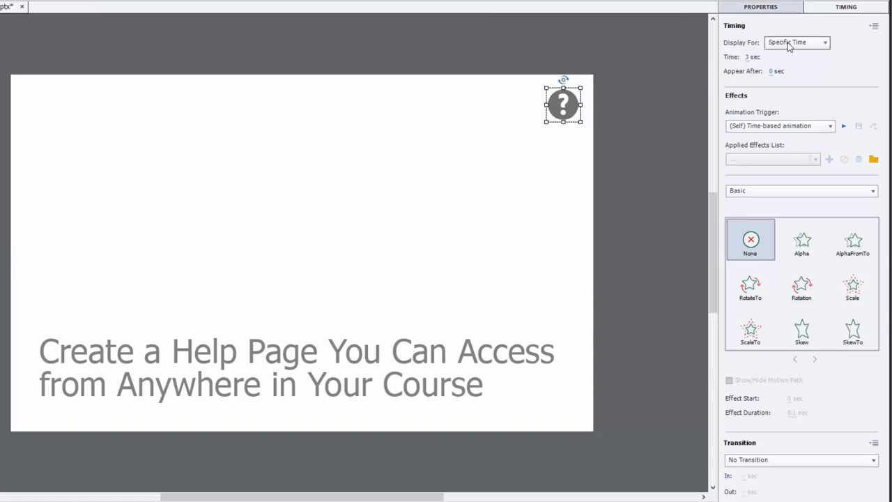
{"action": "left_click", "coordinate": [797, 42]}
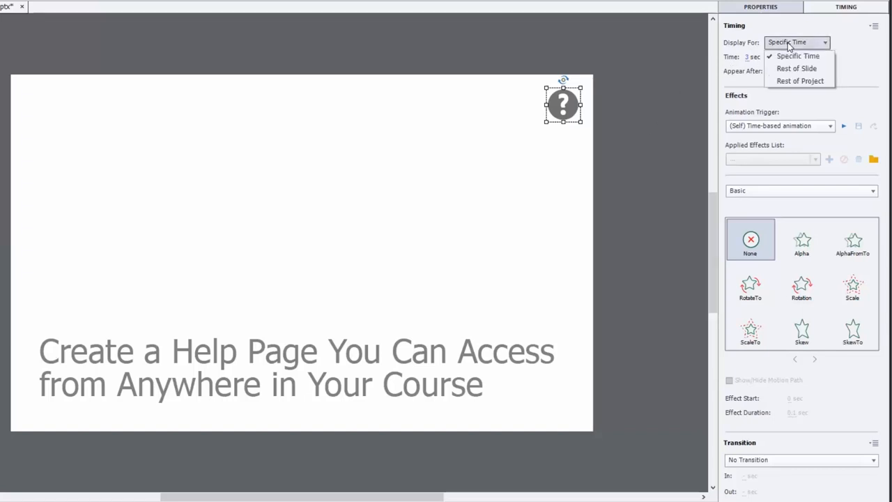
{"action": "mouse_move", "coordinate": [797, 68]}
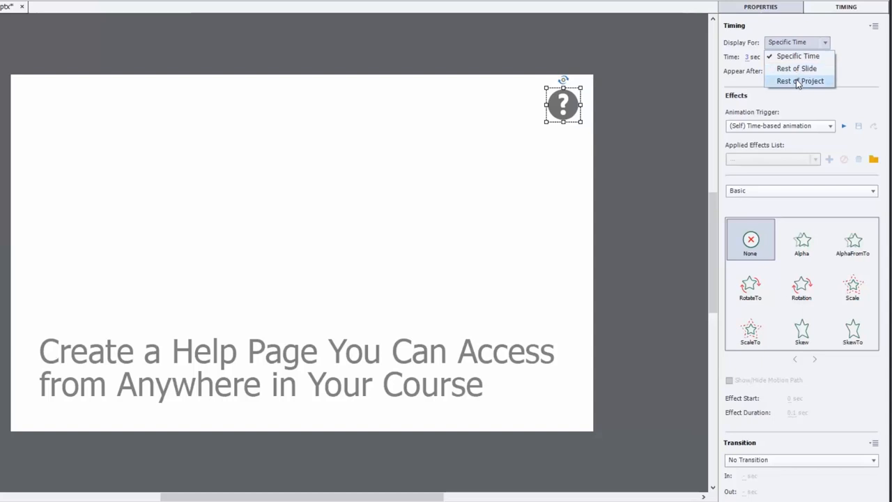
{"action": "left_click", "coordinate": [800, 81]}
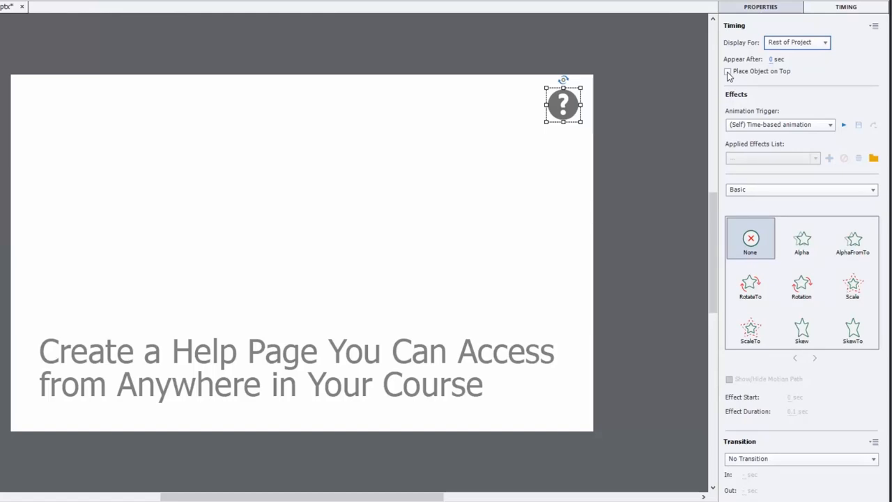
{"action": "left_click", "coordinate": [727, 71]}
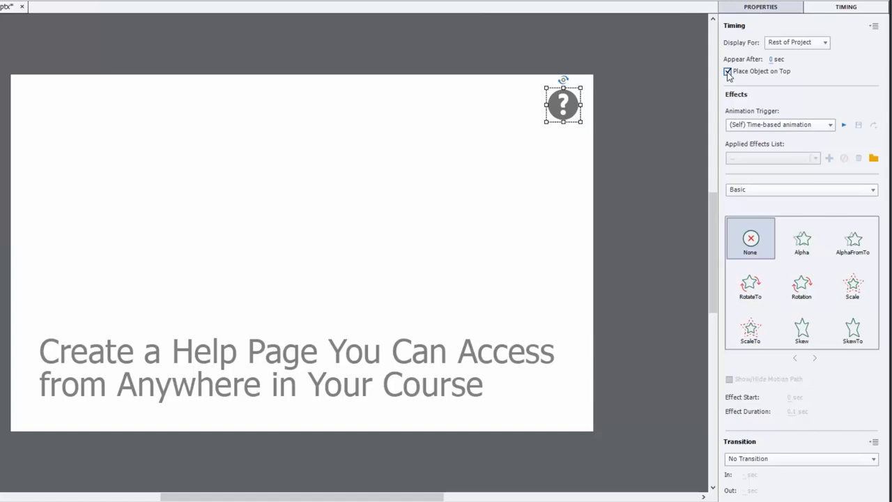
{"action": "left_click", "coordinate": [759, 7]}
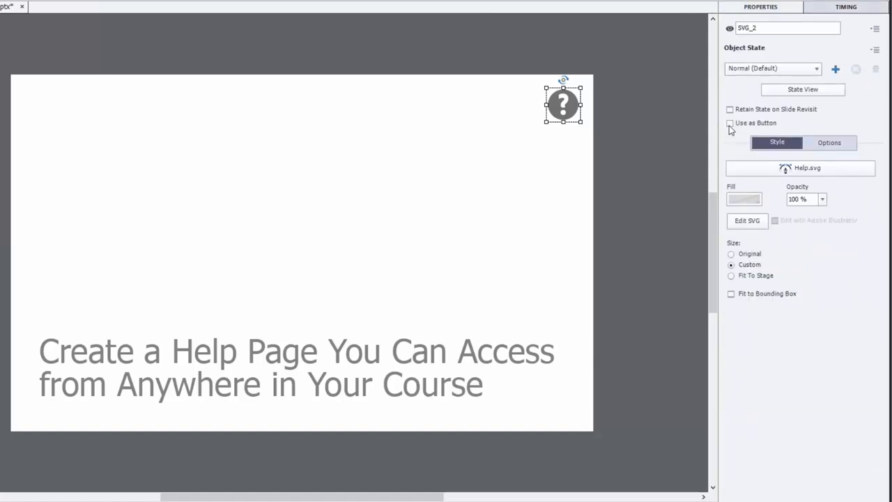
Use the help icon as a button that jumps to Slide 2, with hand cursor on and click sound off
{"action": "left_click", "coordinate": [730, 123]}
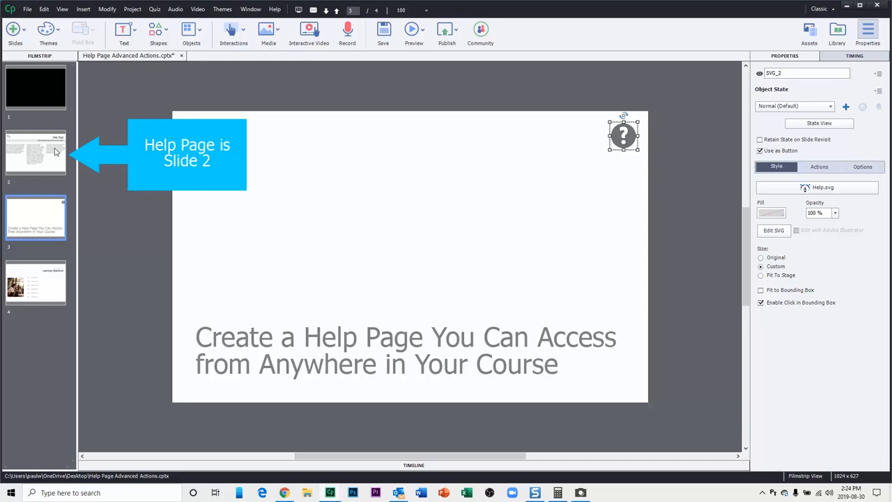
{"action": "mouse_move", "coordinate": [35, 151]}
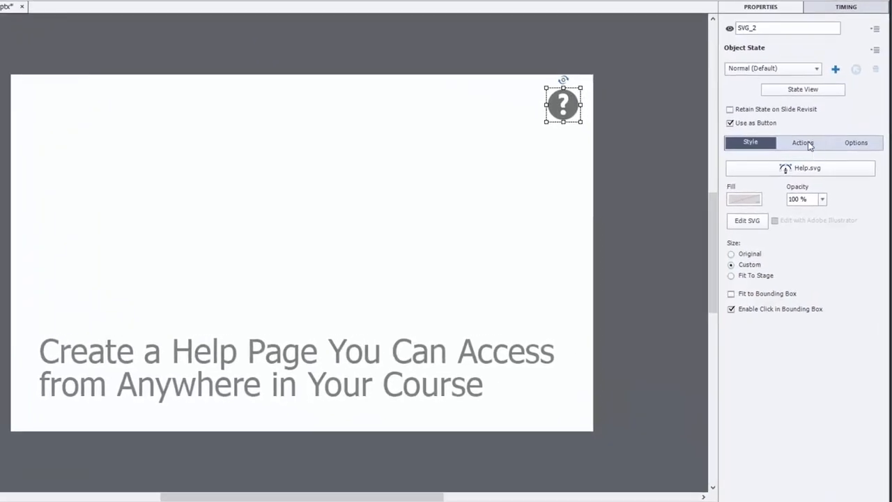
{"action": "left_click", "coordinate": [802, 142]}
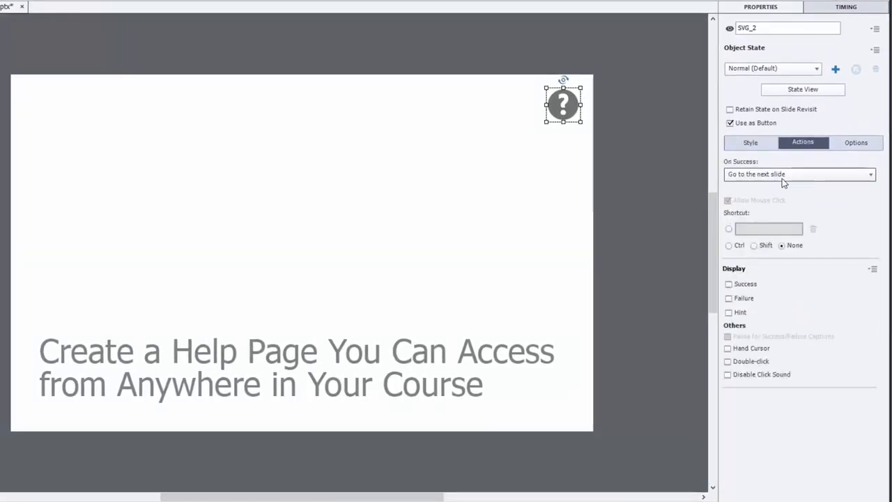
{"action": "left_click", "coordinate": [800, 172]}
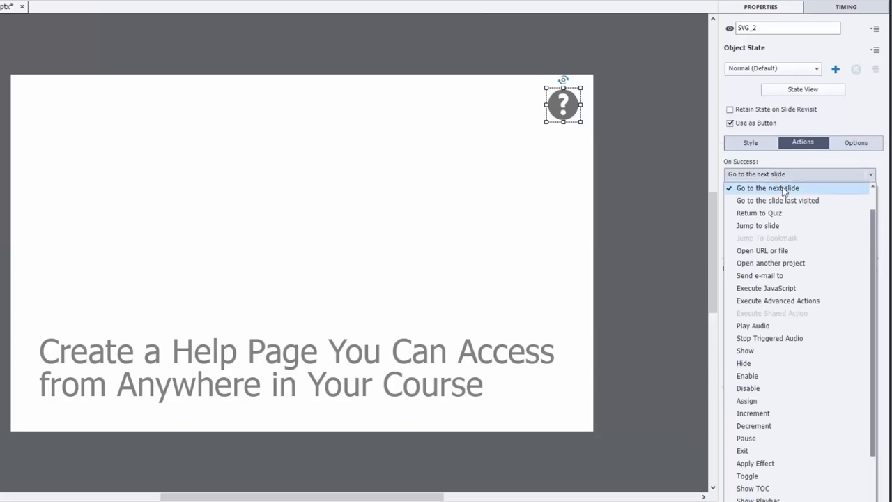
{"action": "left_click", "coordinate": [758, 226]}
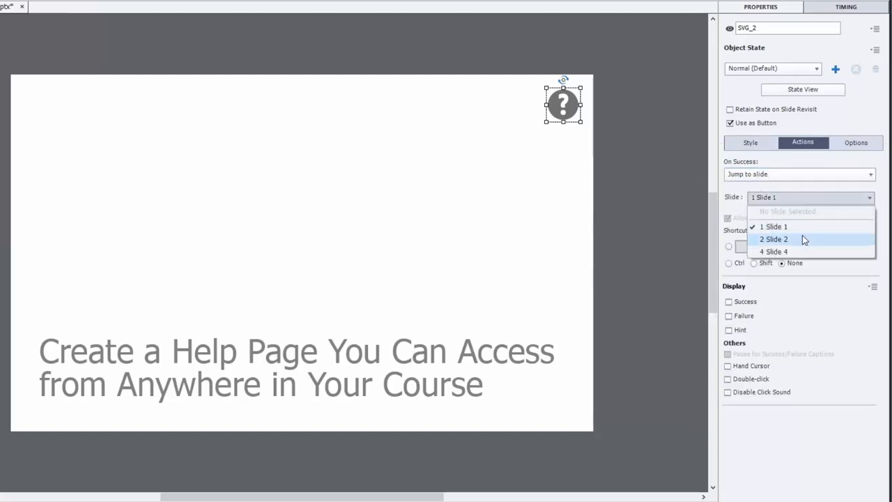
{"action": "left_click", "coordinate": [775, 238]}
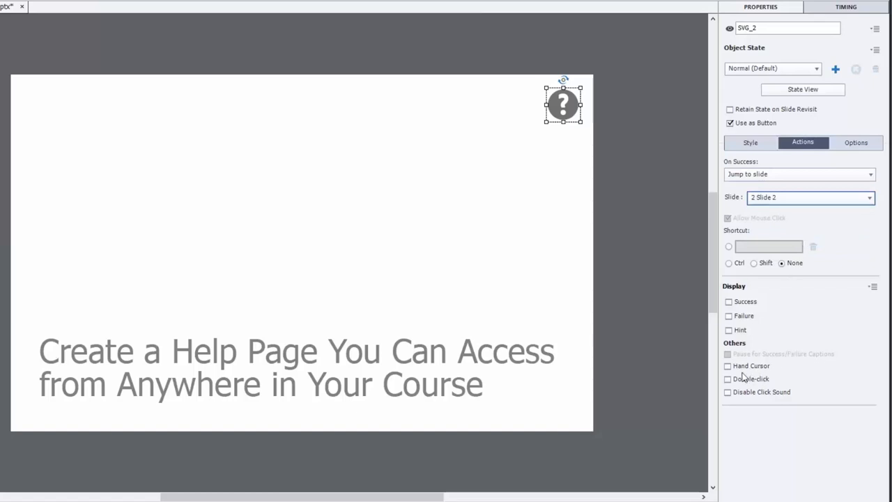
{"action": "left_click", "coordinate": [727, 365]}
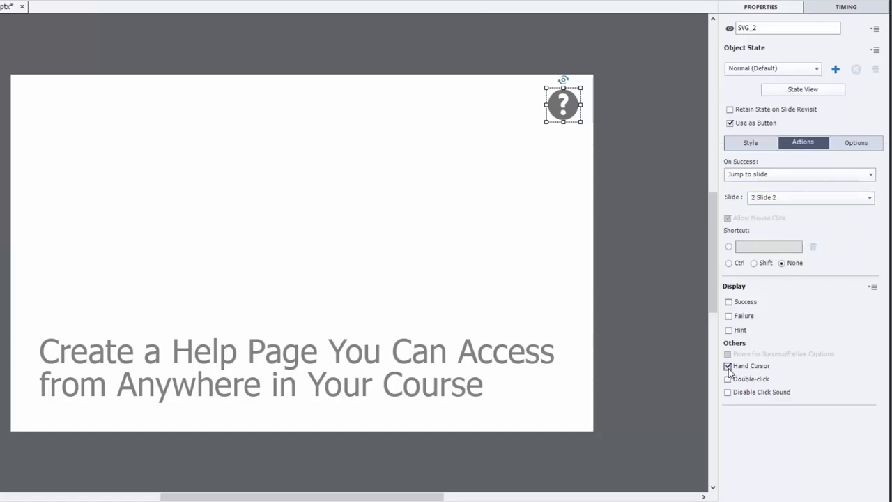
{"action": "left_click", "coordinate": [727, 392]}
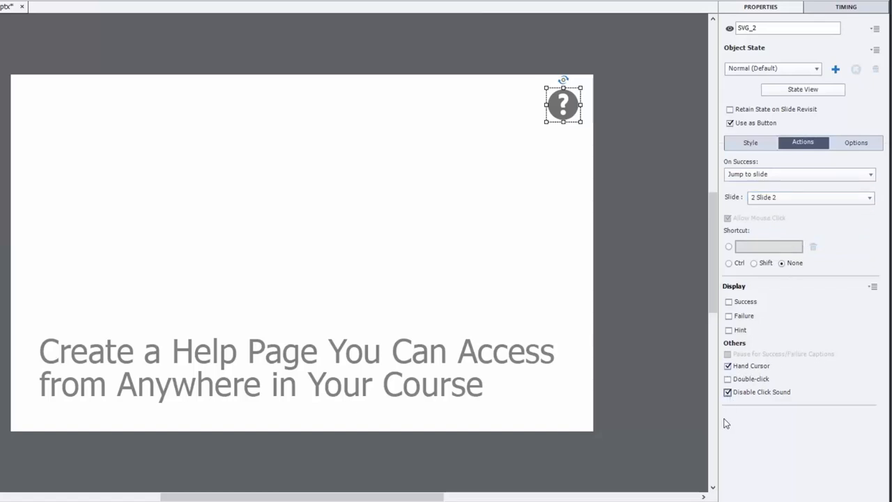
{"action": "mouse_move", "coordinate": [654, 441]}
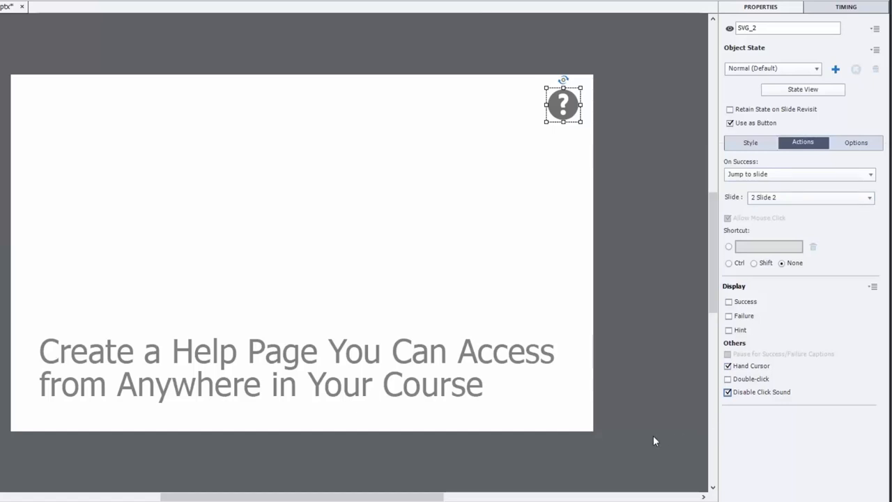
{"action": "mouse_move", "coordinate": [674, 393]}
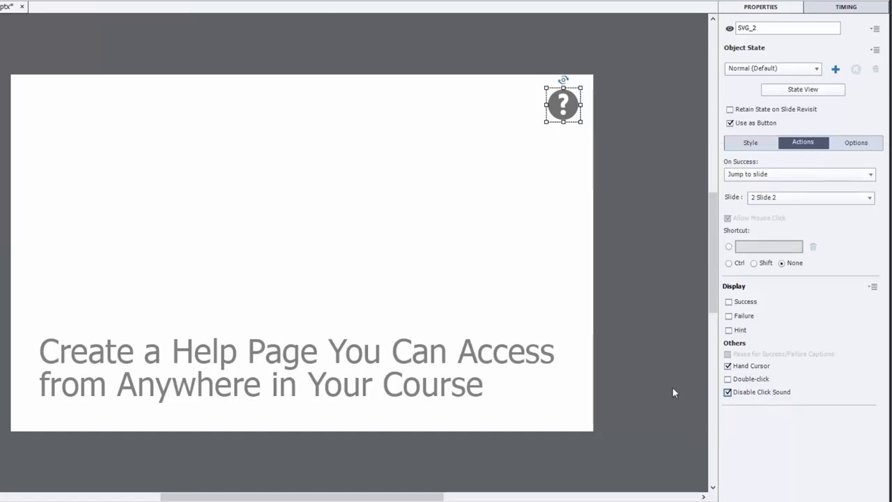
{"action": "mouse_move", "coordinate": [630, 226]}
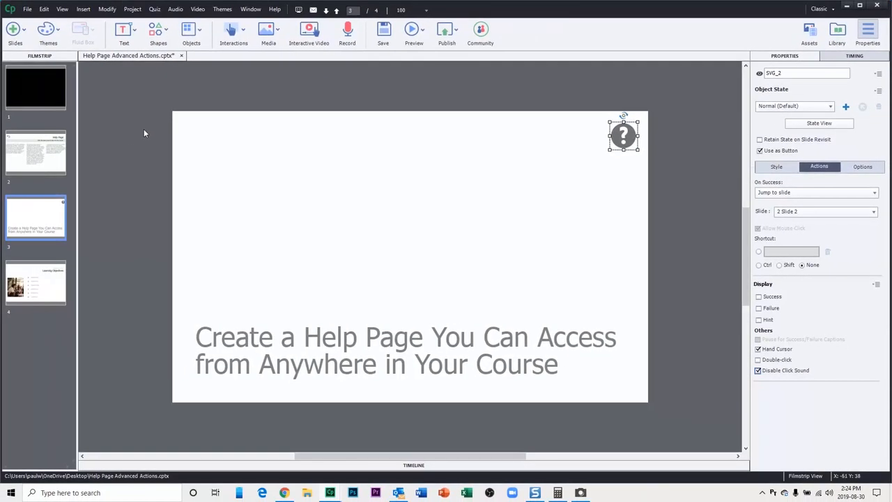
{"action": "mouse_move", "coordinate": [49, 158]}
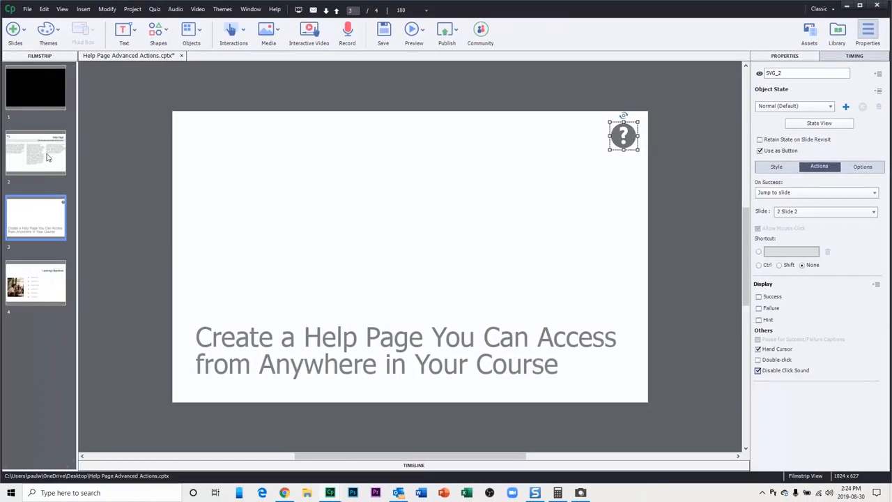
On slide 2, select the back-arrow graphic and check Use as Button
{"action": "left_click", "coordinate": [36, 152]}
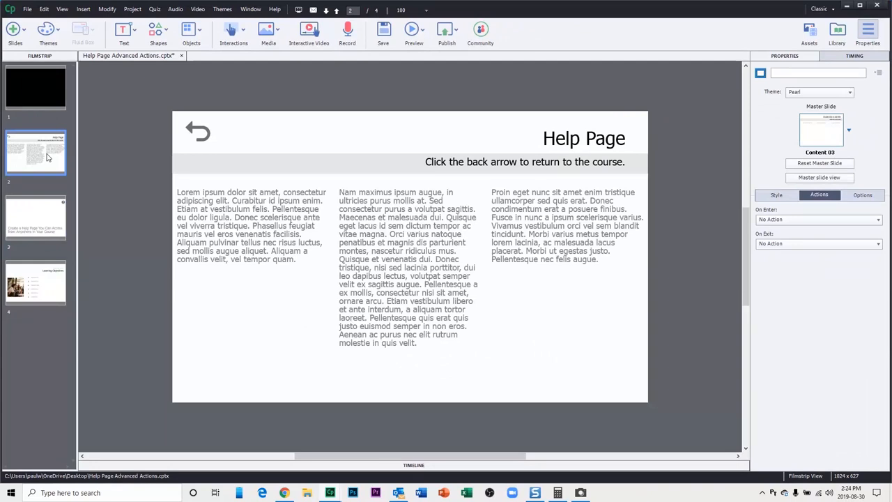
{"action": "mouse_move", "coordinate": [76, 156]}
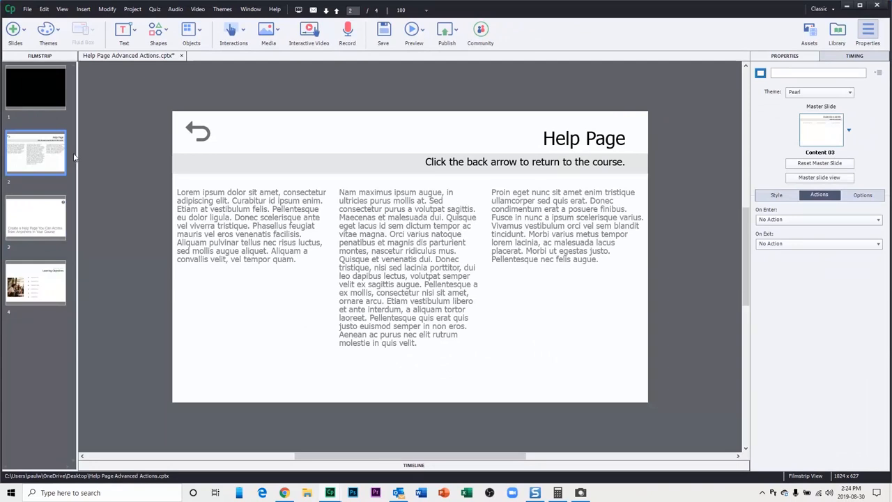
{"action": "mouse_move", "coordinate": [200, 133]}
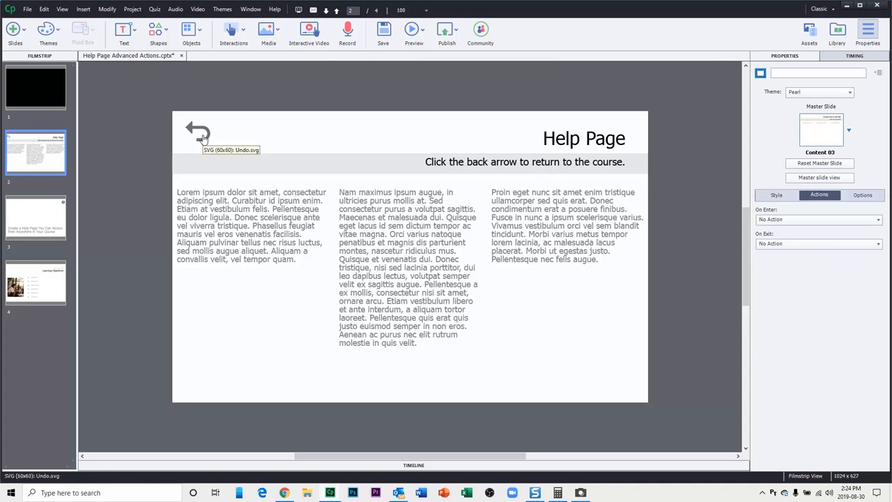
{"action": "left_click", "coordinate": [198, 131]}
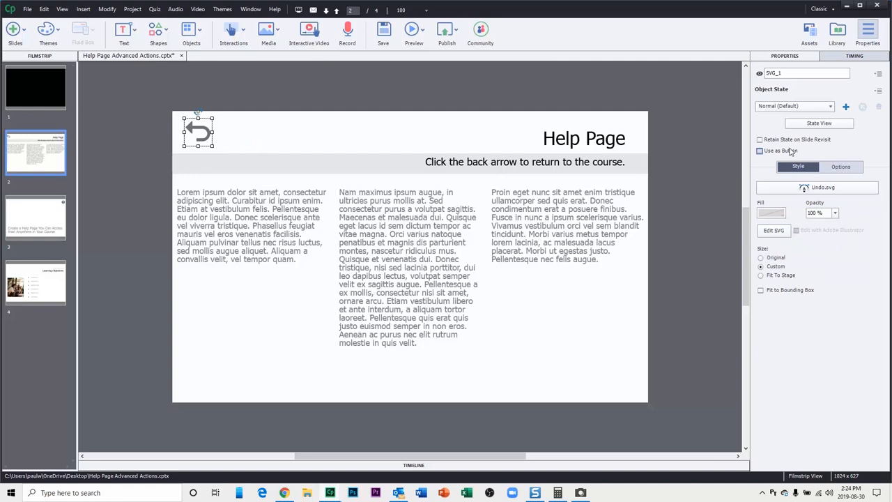
{"action": "left_click", "coordinate": [759, 151]}
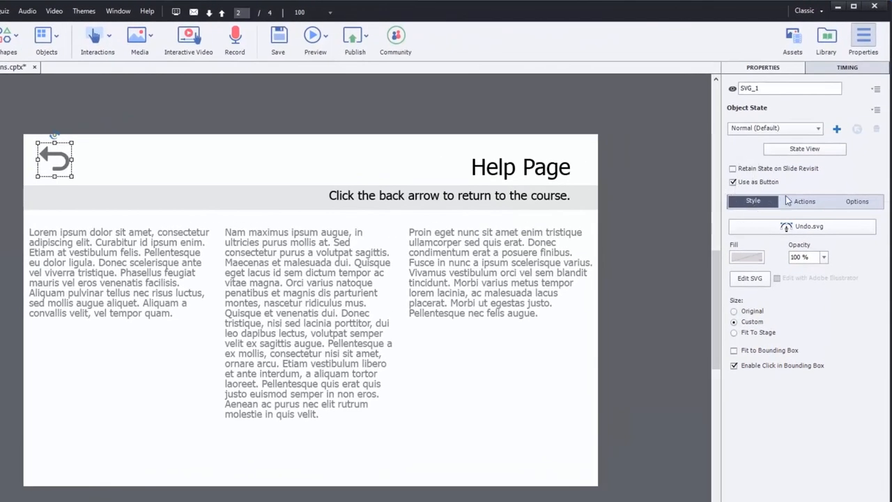
Browse the back arrow's On Success action list in the Actions settings
{"action": "left_click", "coordinate": [804, 201]}
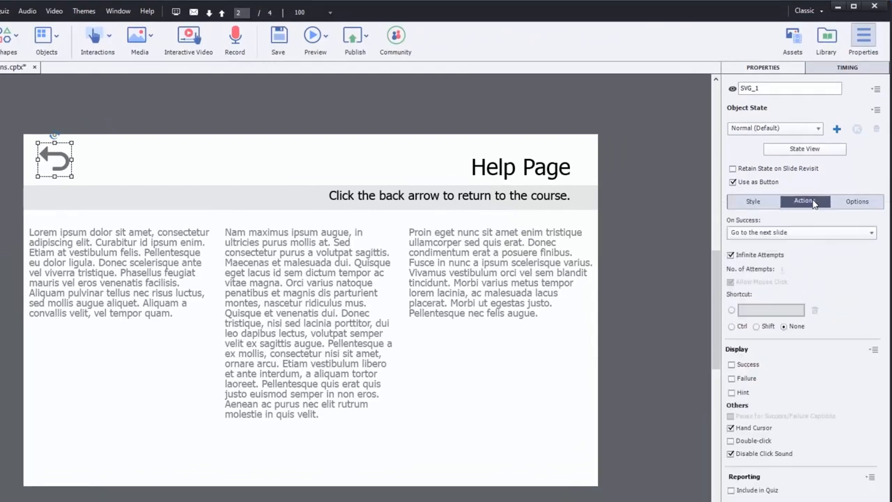
{"action": "left_click", "coordinate": [802, 232]}
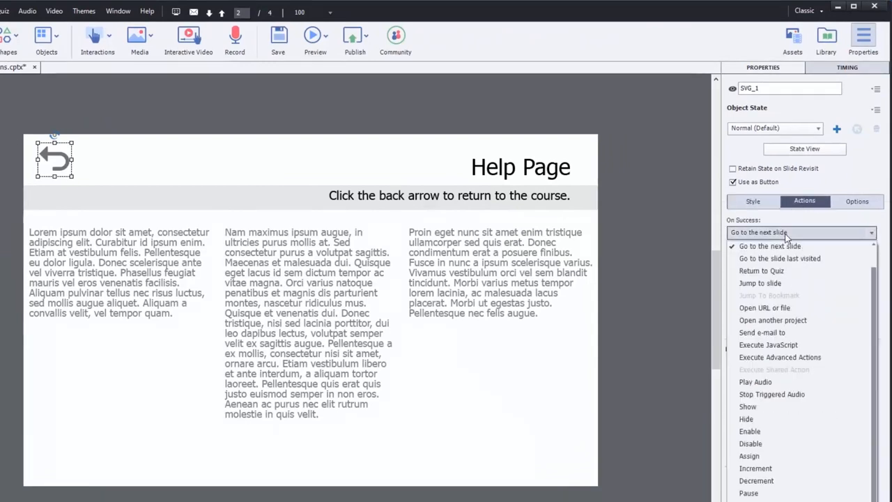
{"action": "scroll", "scroll_direction": "up", "scroll_amount": 3}
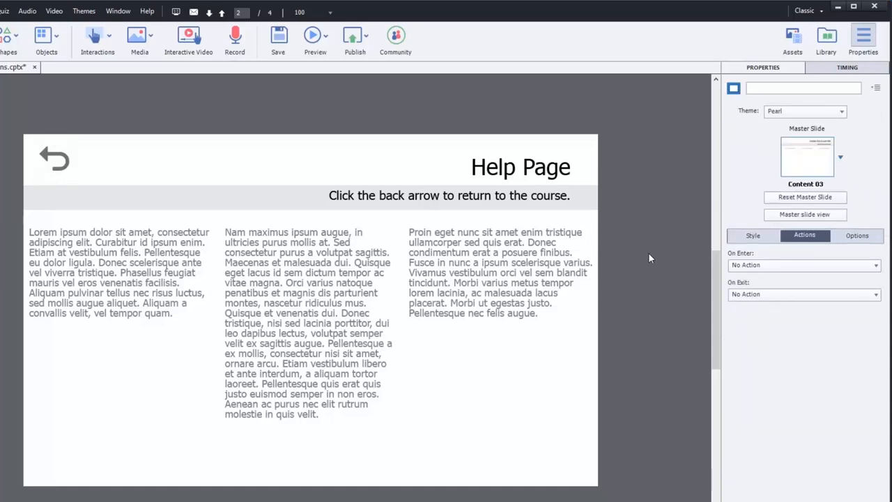
{"action": "mouse_move", "coordinate": [587, 267]}
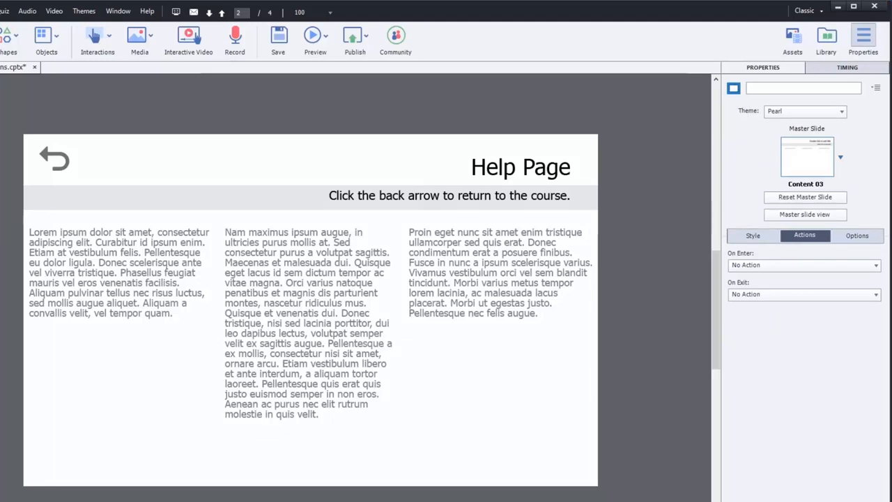
{"action": "mouse_move", "coordinate": [123, 156]}
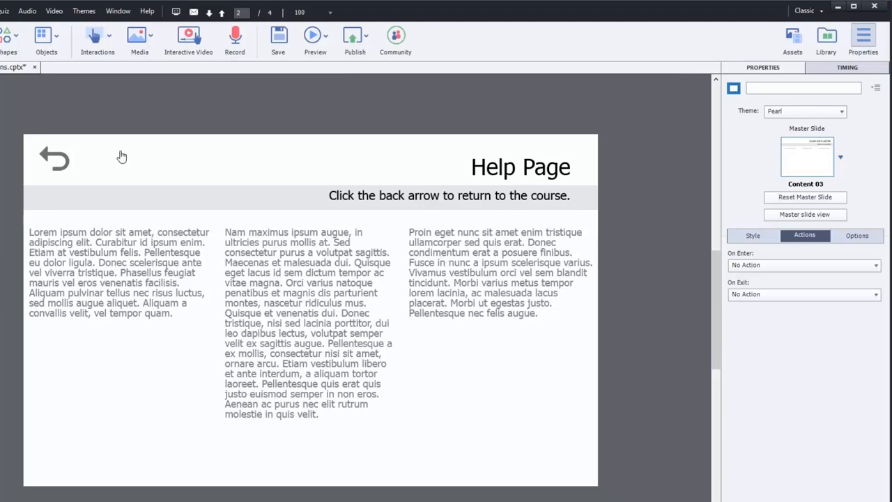
{"action": "mouse_move", "coordinate": [261, 145]}
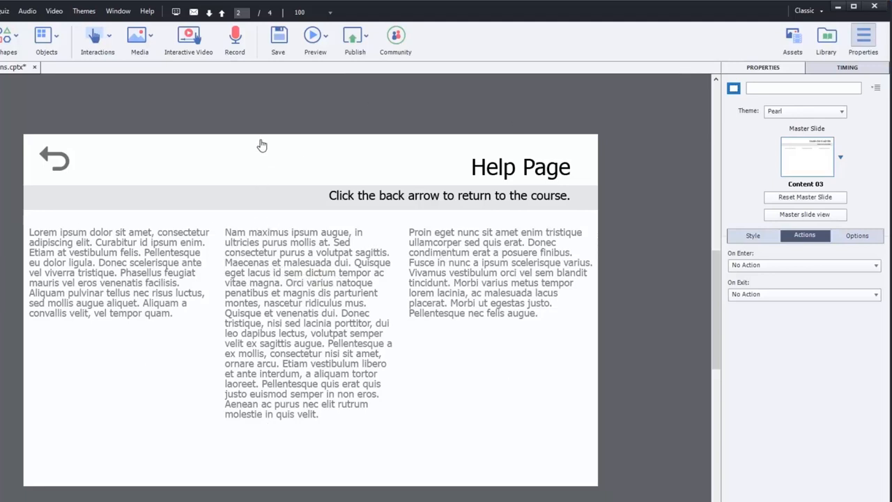
{"action": "mouse_move", "coordinate": [262, 145]}
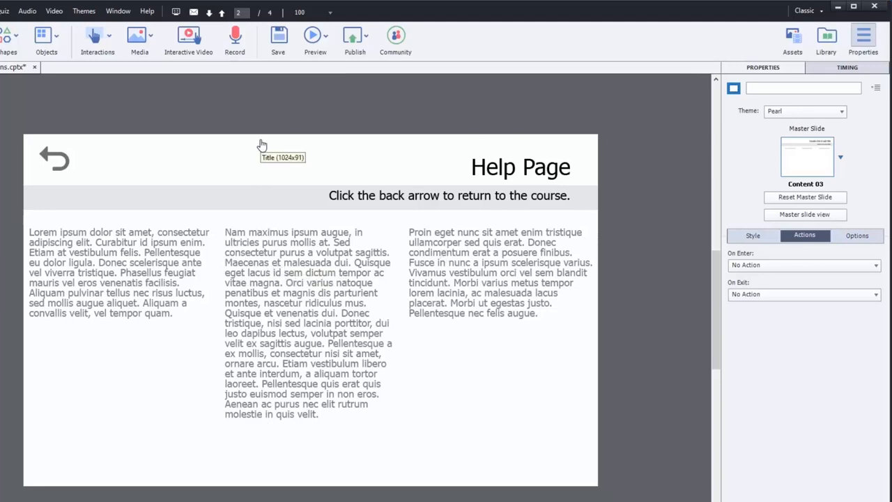
{"action": "mouse_move", "coordinate": [720, 254]}
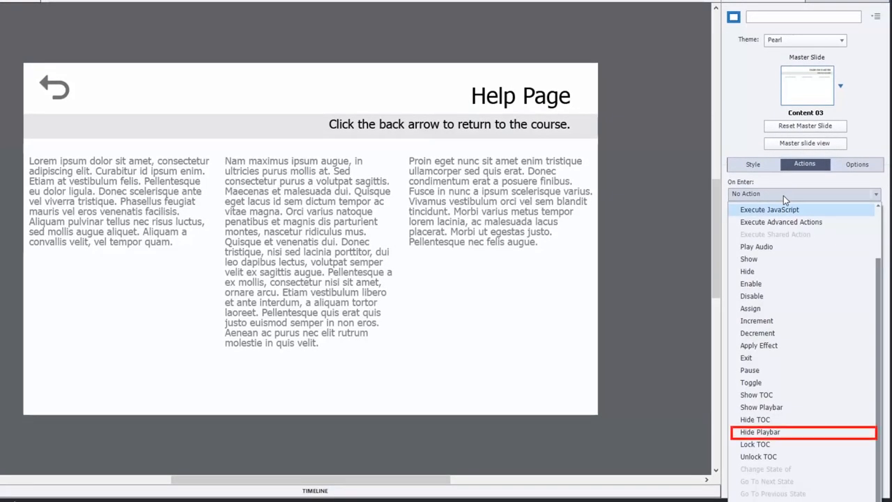
Set On Enter to Hide Playbar with Continue Playing the Project, and choose the On Exit action
{"action": "left_click", "coordinate": [758, 432]}
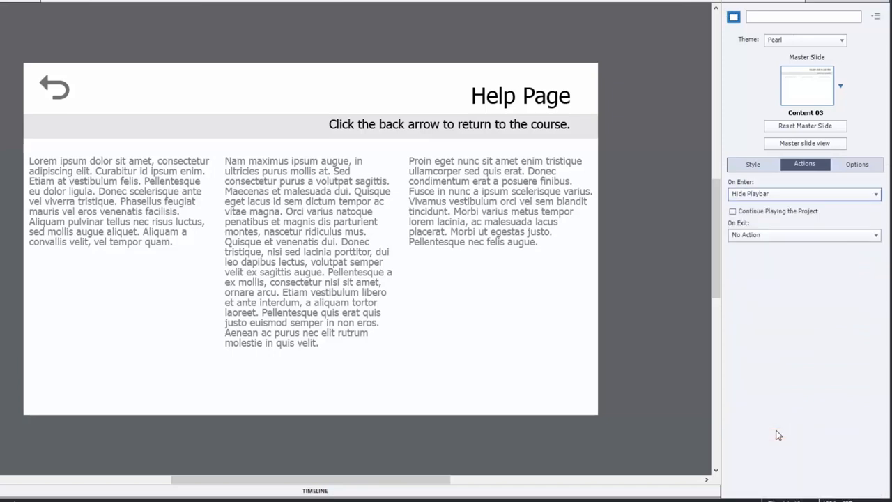
{"action": "left_click", "coordinate": [733, 212]}
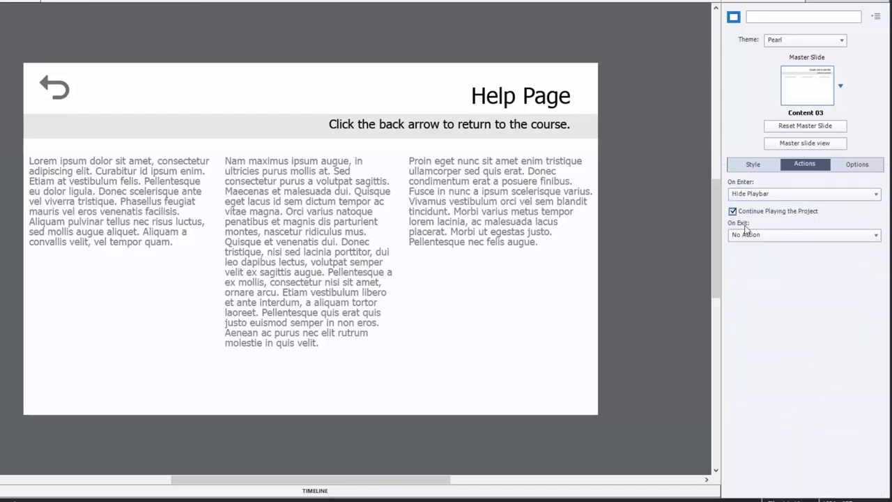
{"action": "mouse_move", "coordinate": [636, 310]}
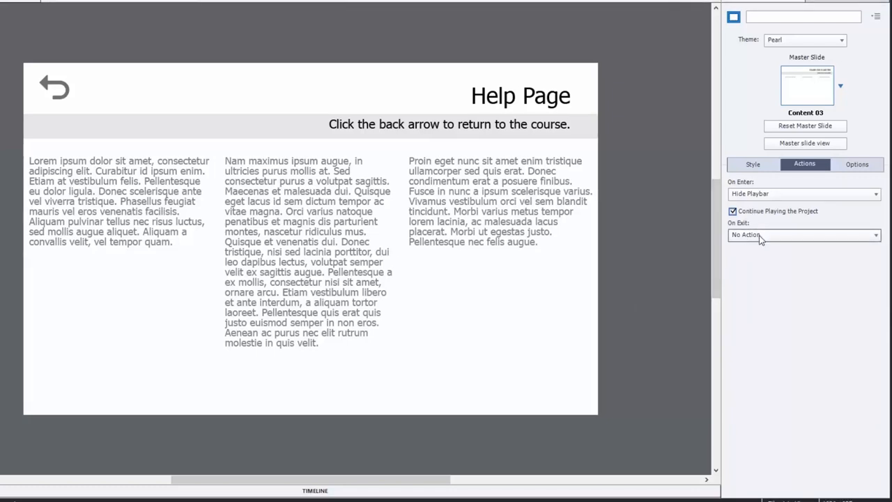
{"action": "left_click", "coordinate": [802, 234]}
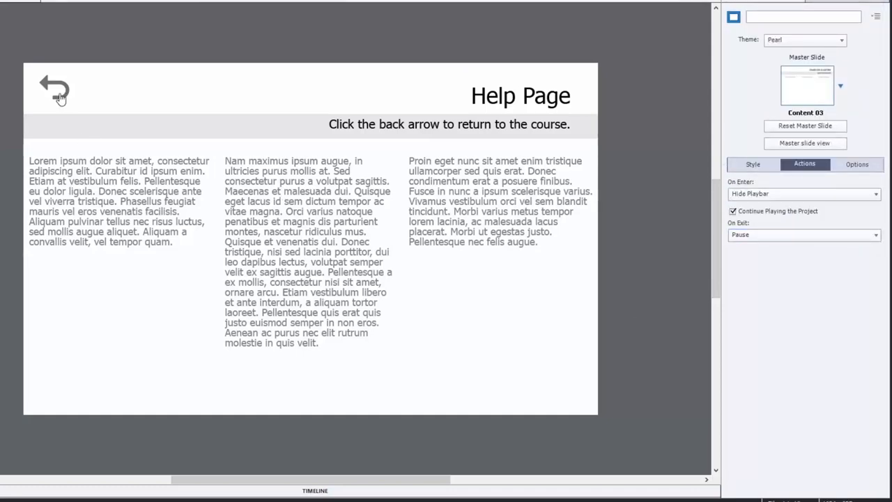
{"action": "mouse_move", "coordinate": [53, 89]}
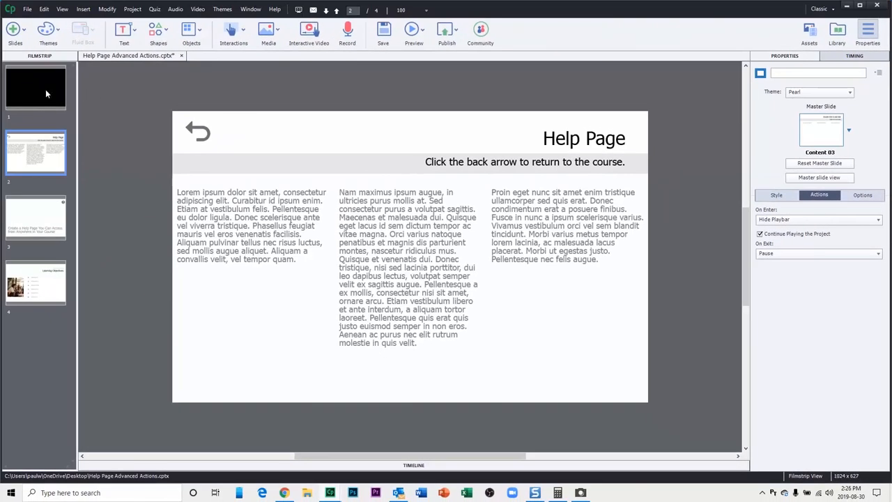
{"action": "mouse_move", "coordinate": [410, 109]}
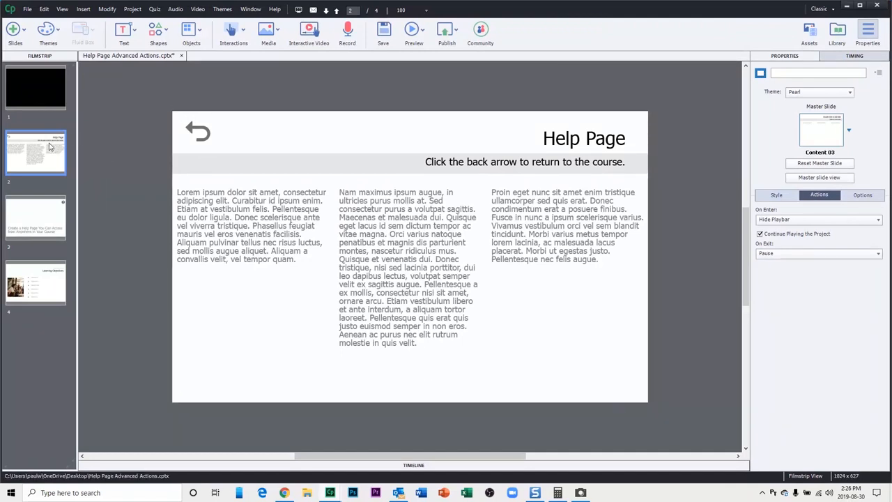
On slide 1, set On Exit to Jump to slide with Slide 3 as the target
{"action": "left_click", "coordinate": [36, 86]}
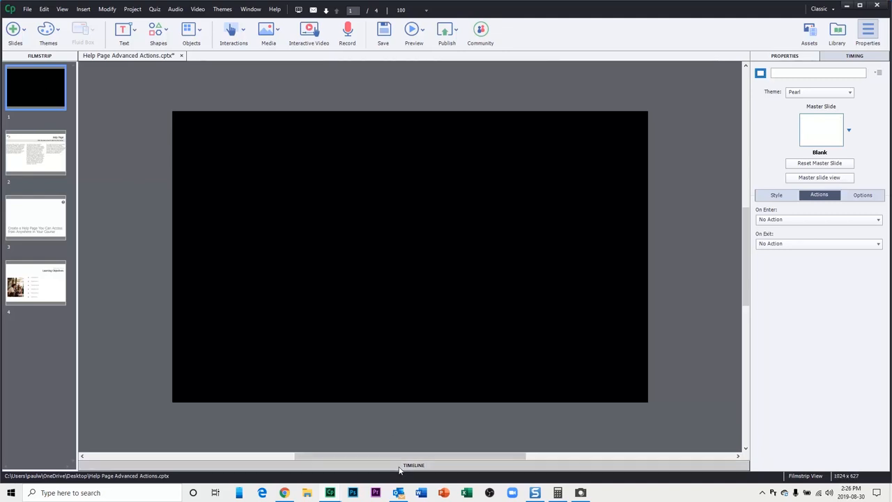
{"action": "left_click", "coordinate": [412, 465]}
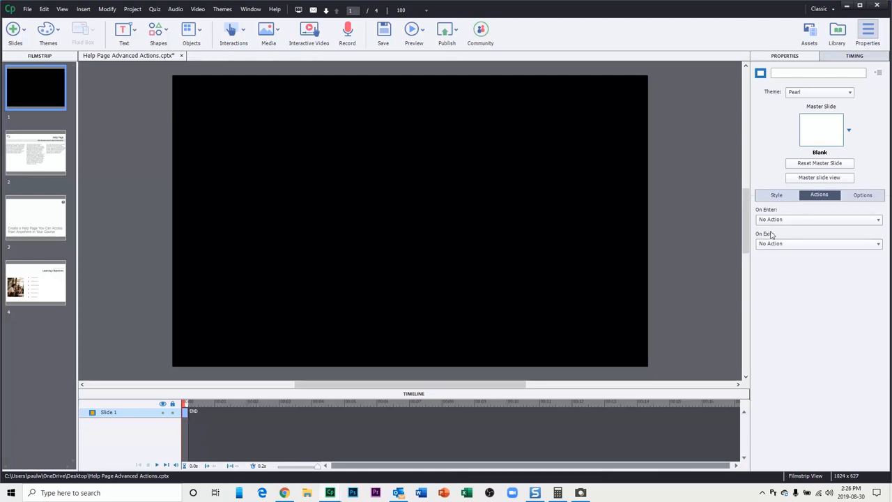
{"action": "mouse_move", "coordinate": [293, 191]}
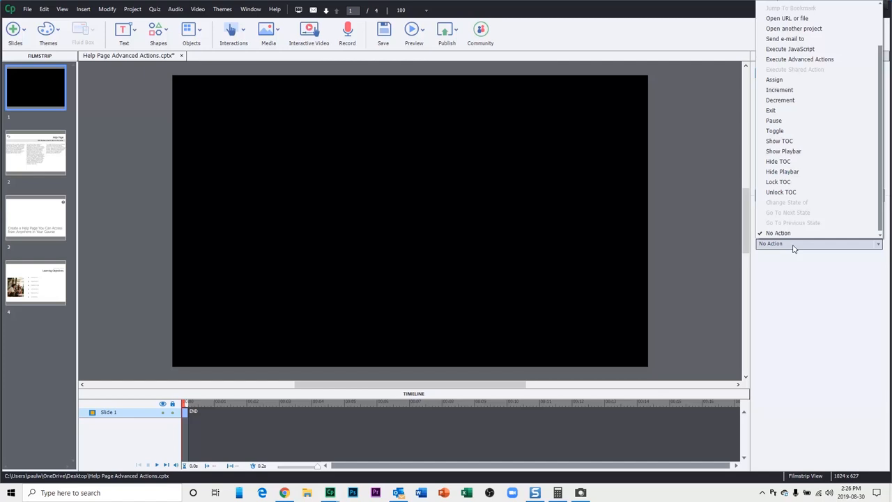
{"action": "scroll", "scroll_direction": "up", "scroll_amount": 3}
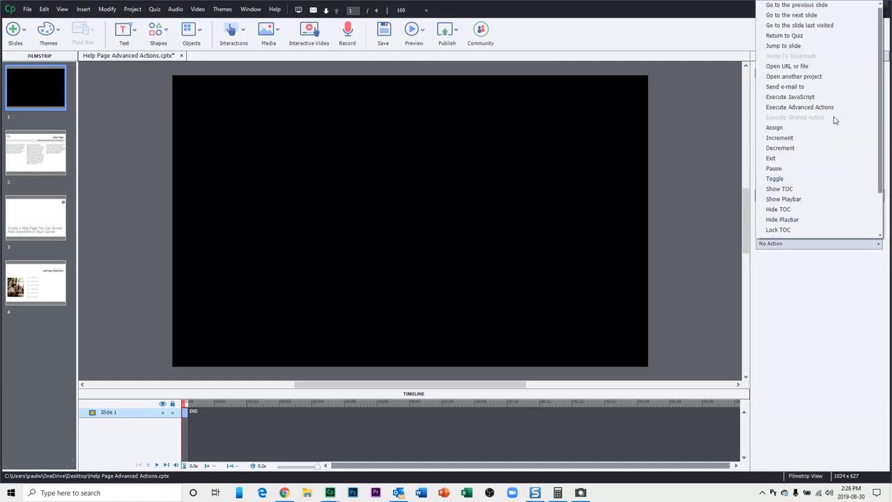
{"action": "mouse_move", "coordinate": [809, 17]}
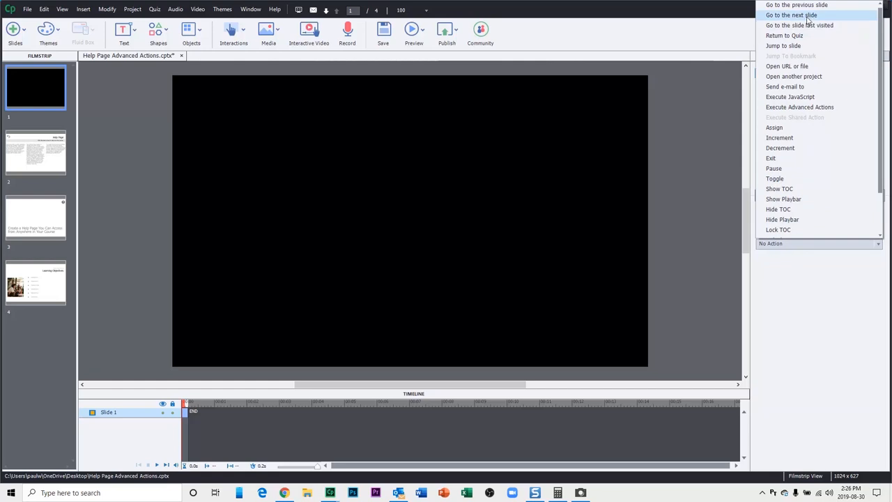
{"action": "left_click", "coordinate": [783, 45]}
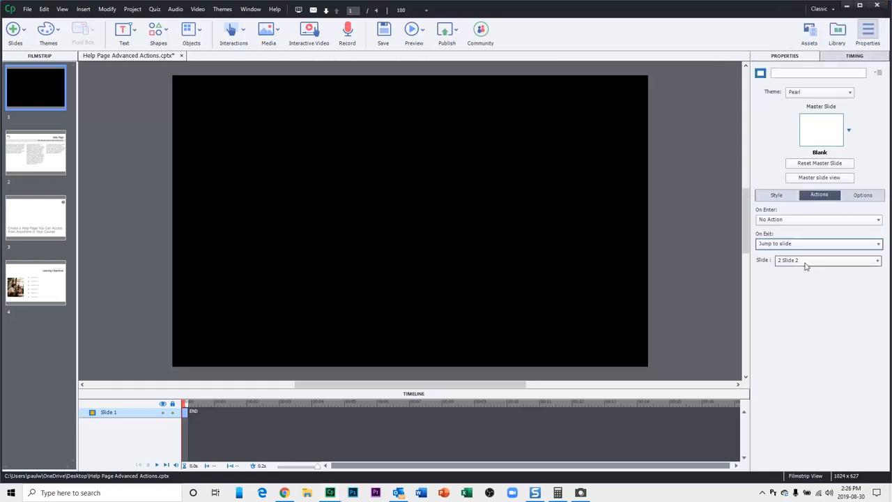
{"action": "left_click", "coordinate": [826, 260]}
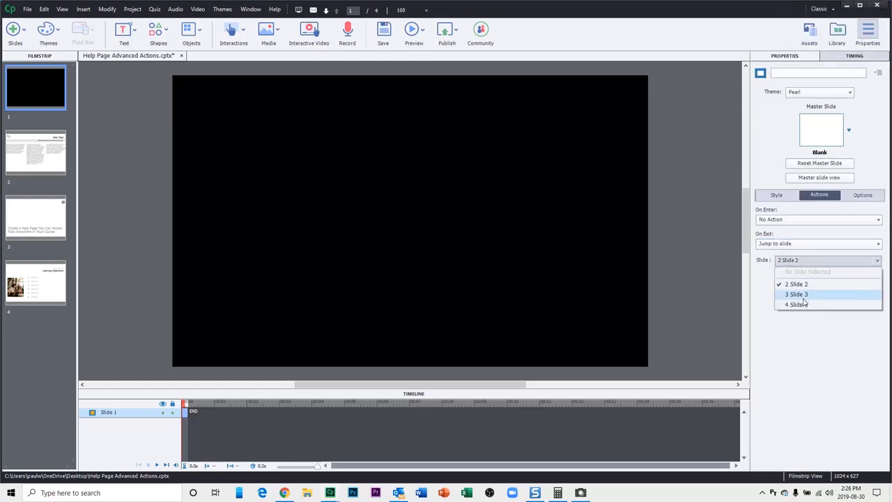
{"action": "left_click", "coordinate": [796, 293]}
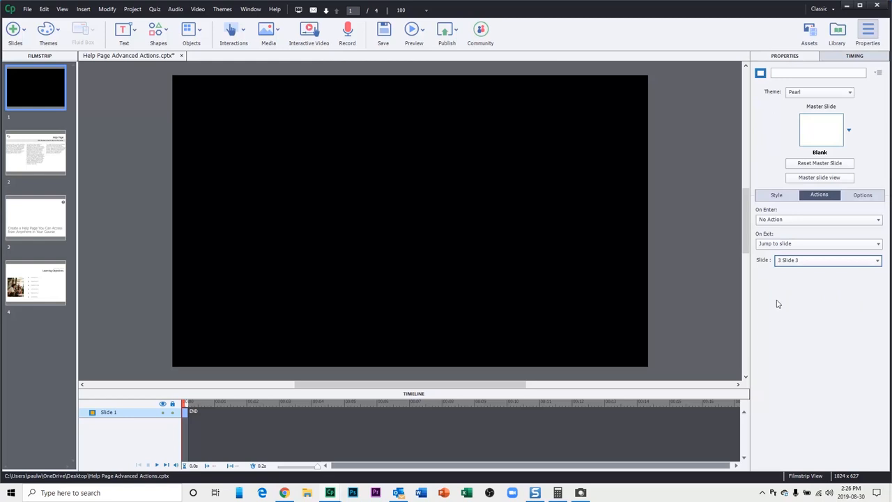
Set slide 1's On Enter action to Hide Playbar, then move to slide 3
{"action": "left_click", "coordinate": [819, 218]}
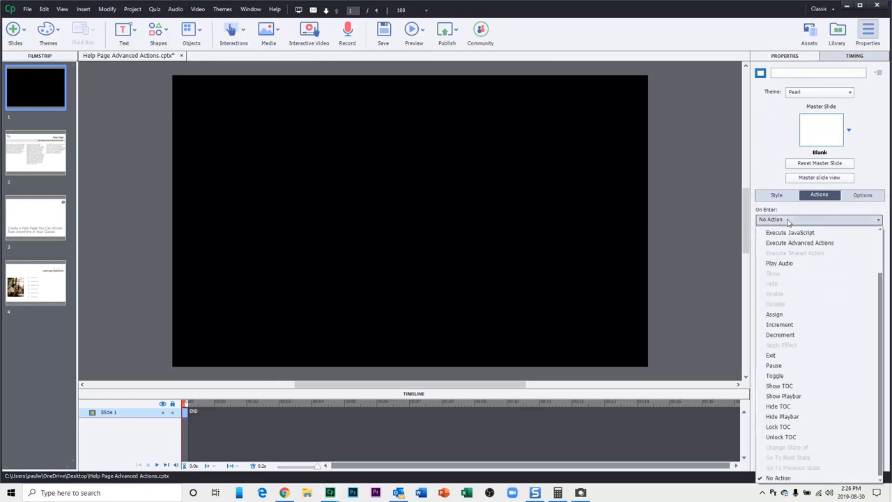
{"action": "mouse_move", "coordinate": [789, 231]}
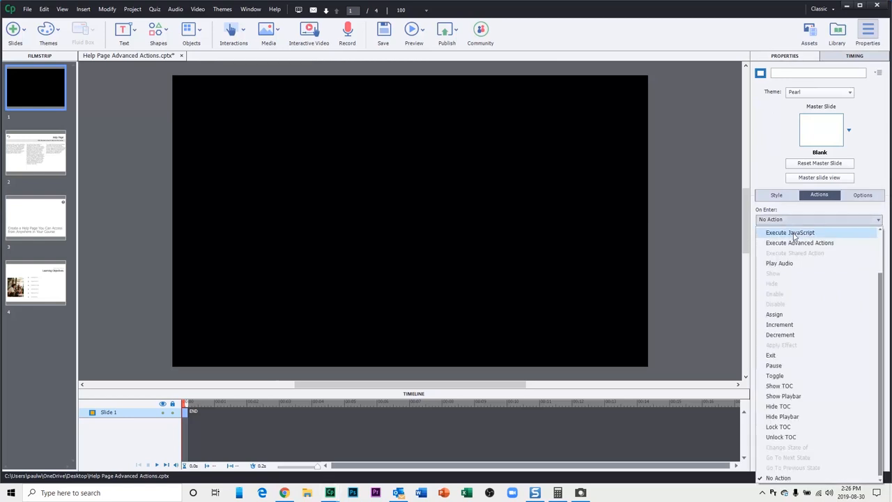
{"action": "mouse_move", "coordinate": [800, 416]}
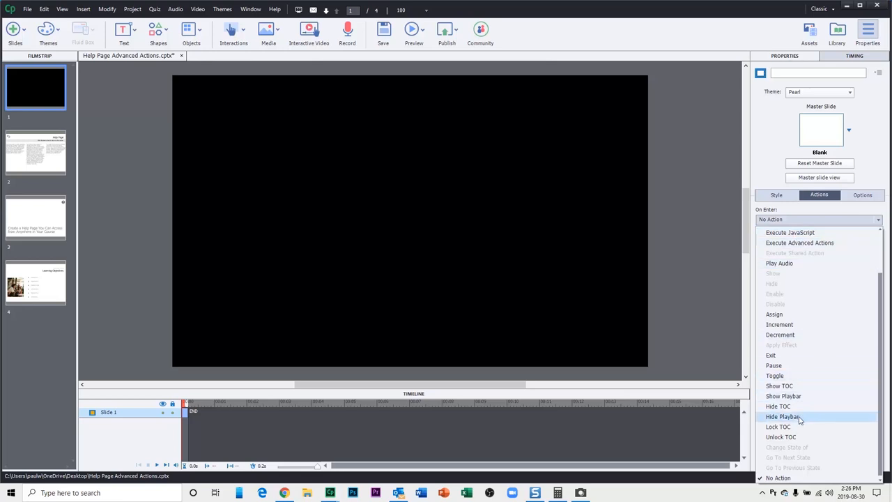
{"action": "left_click", "coordinate": [783, 415]}
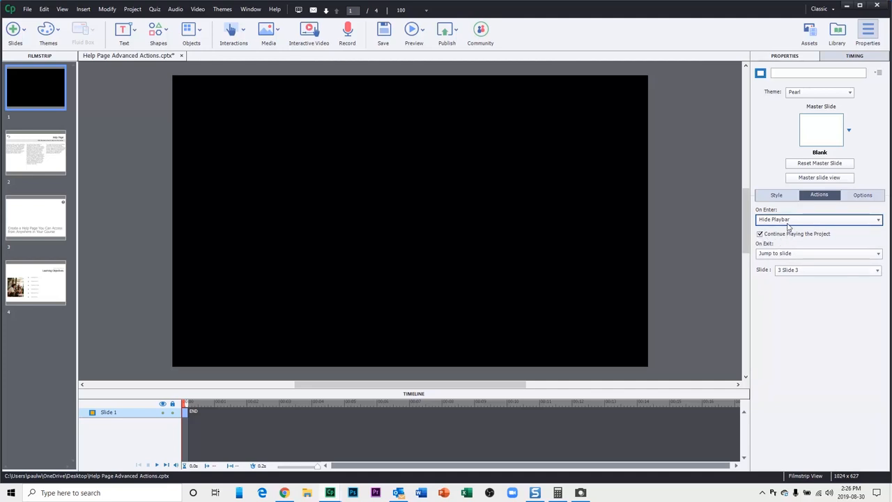
{"action": "mouse_move", "coordinate": [730, 270]}
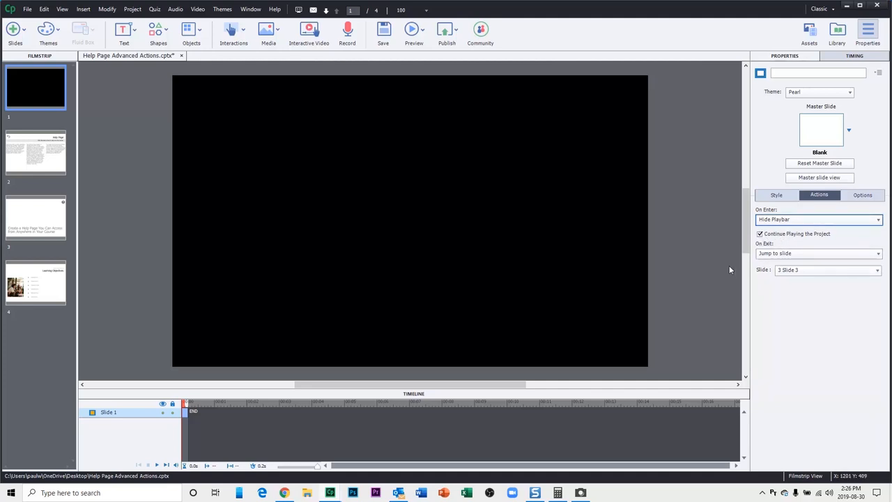
{"action": "mouse_move", "coordinate": [40, 223]}
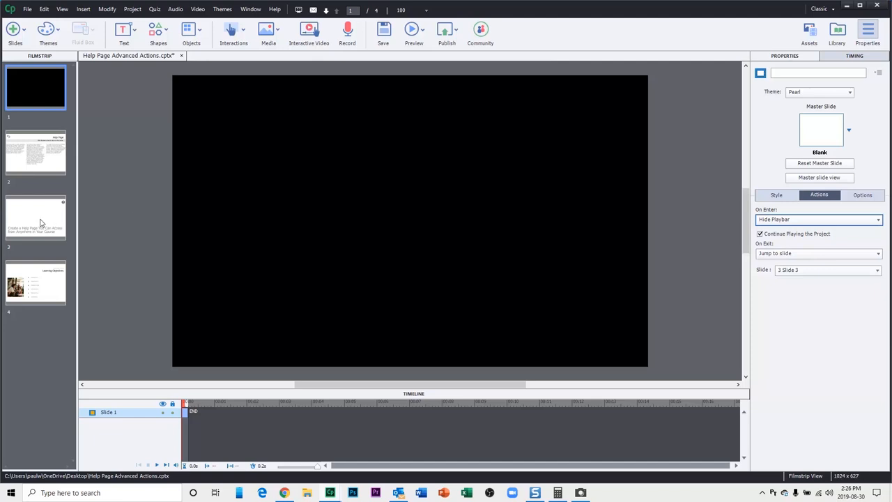
{"action": "mouse_move", "coordinate": [39, 229]}
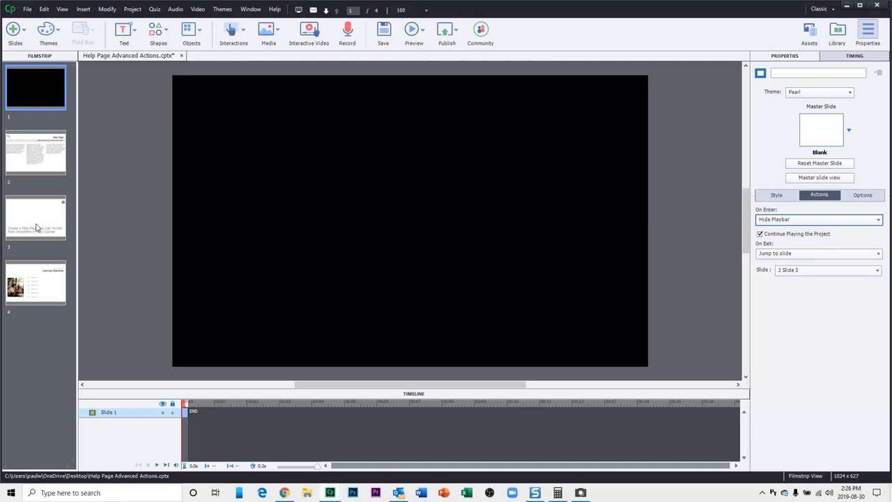
{"action": "left_click", "coordinate": [36, 217]}
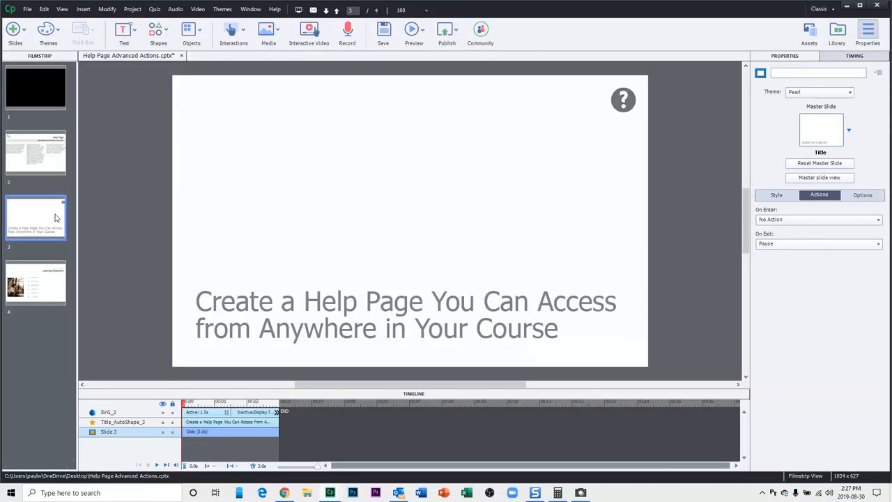
Set slide 3's On Enter action to Show Playbar, then move to the Learning Objectives slide
{"action": "left_click", "coordinate": [819, 219]}
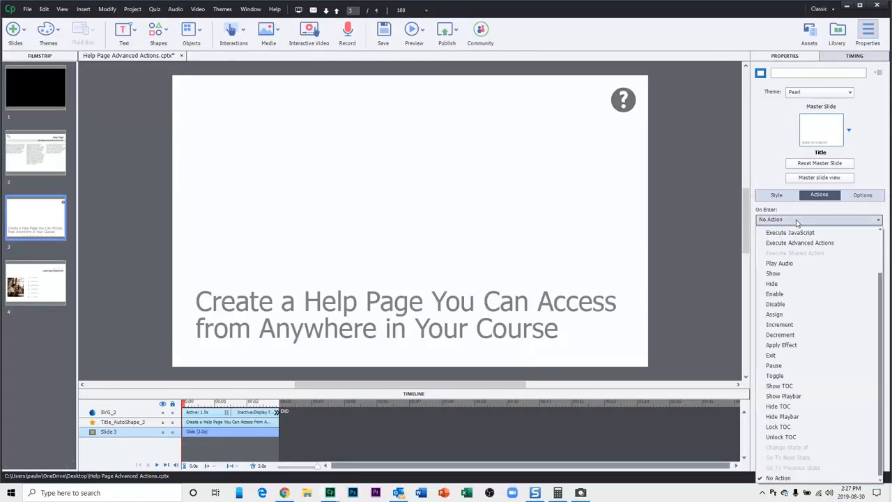
{"action": "left_click", "coordinate": [783, 396]}
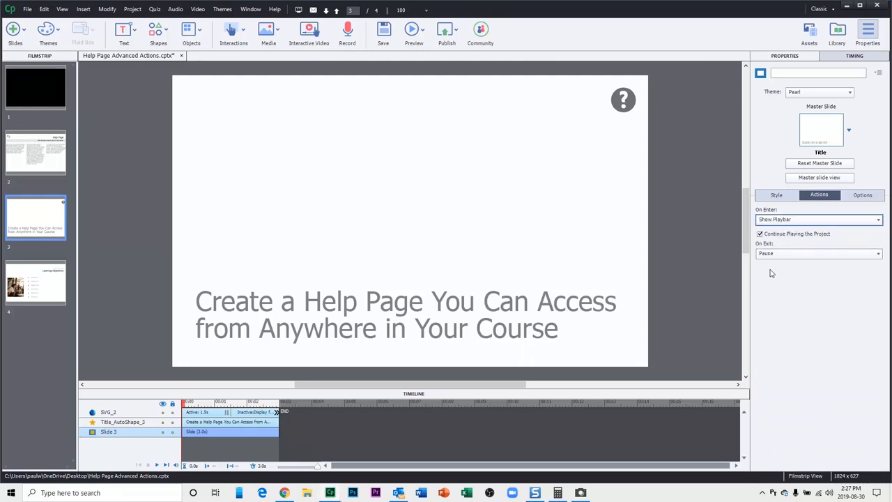
{"action": "left_click", "coordinate": [37, 281]}
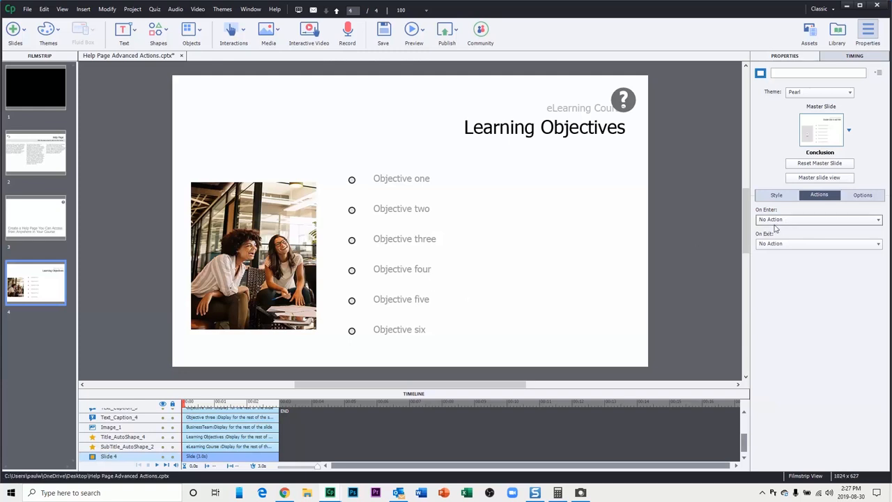
Set the Learning Objectives slide to Show Playbar on enter and Pause on exit
{"action": "left_click", "coordinate": [580, 109]}
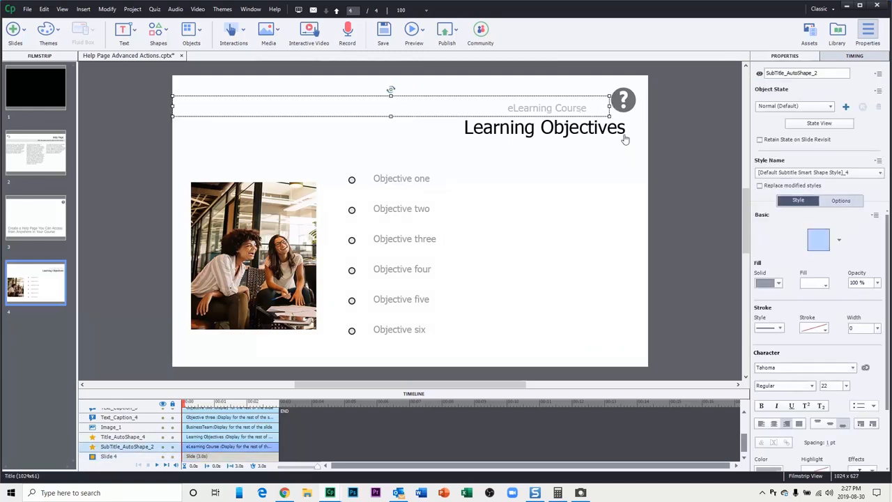
{"action": "mouse_move", "coordinate": [703, 220]}
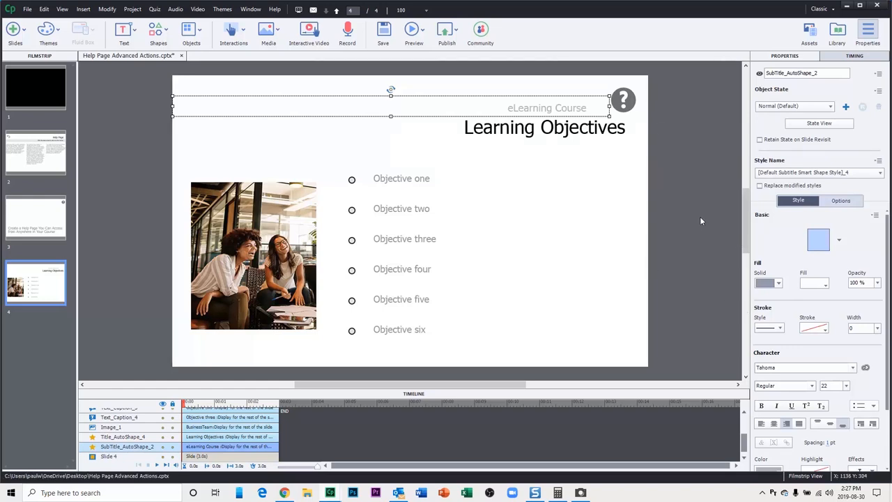
{"action": "left_click", "coordinate": [819, 219]}
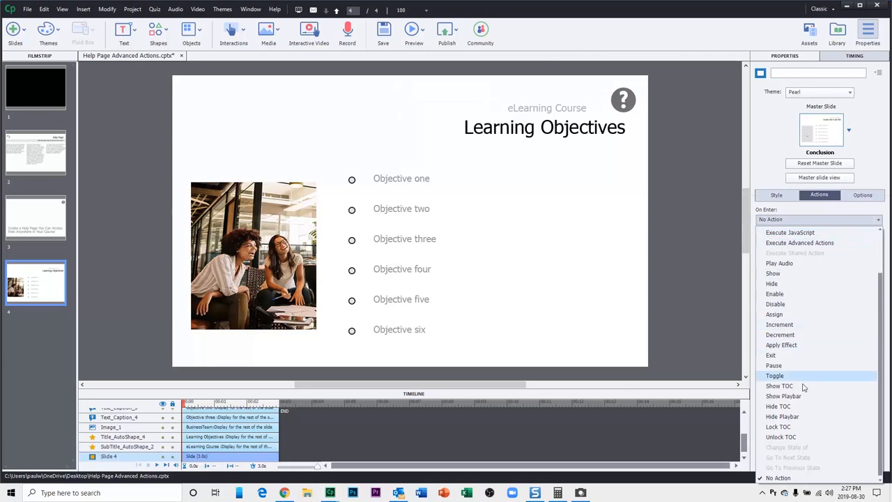
{"action": "left_click", "coordinate": [783, 396]}
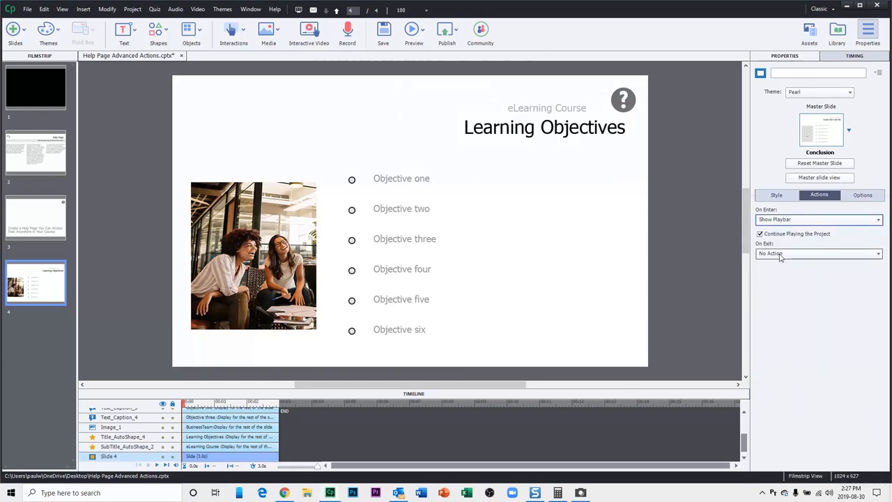
{"action": "left_click", "coordinate": [817, 254]}
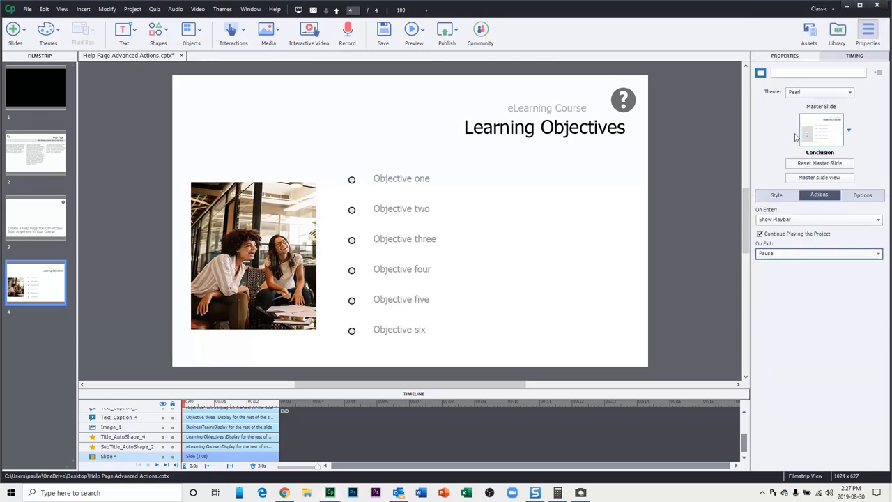
{"action": "mouse_move", "coordinate": [699, 301]}
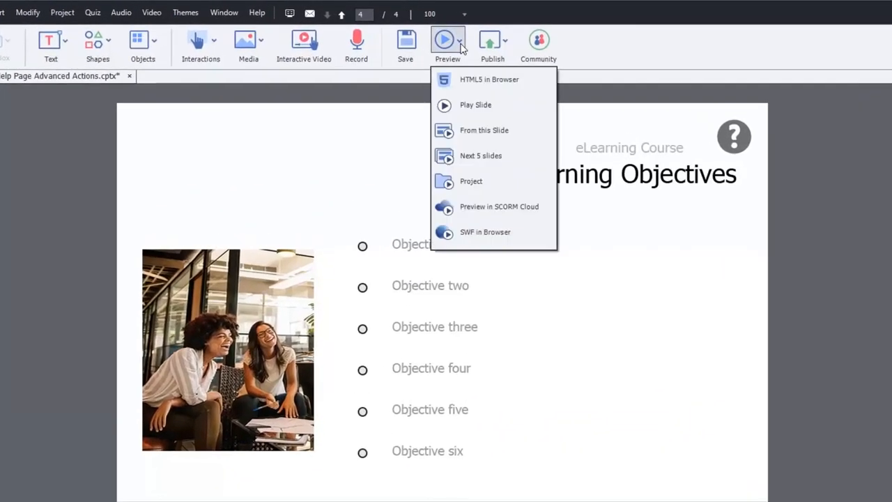
{"action": "mouse_move", "coordinate": [490, 78]}
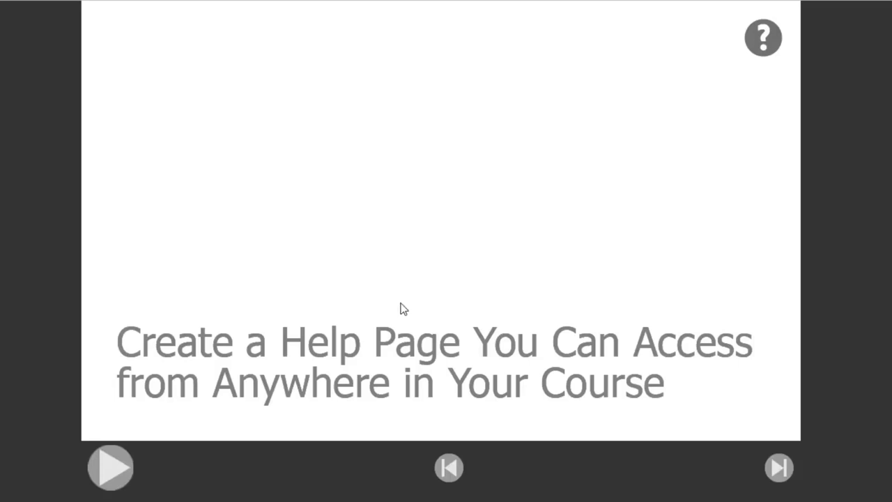
In the browser preview, reach Learning Objectives, open the help page via the ? icon and return with the back arrow
{"action": "left_click", "coordinate": [778, 467]}
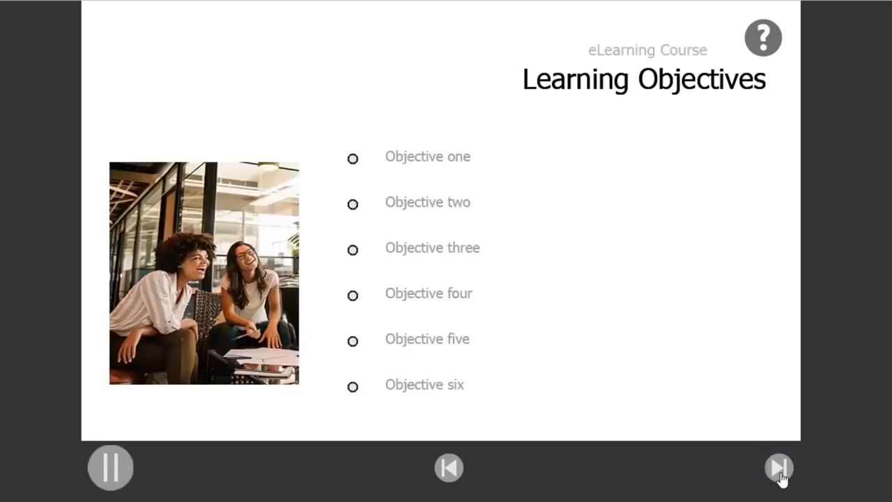
{"action": "left_click", "coordinate": [108, 467]}
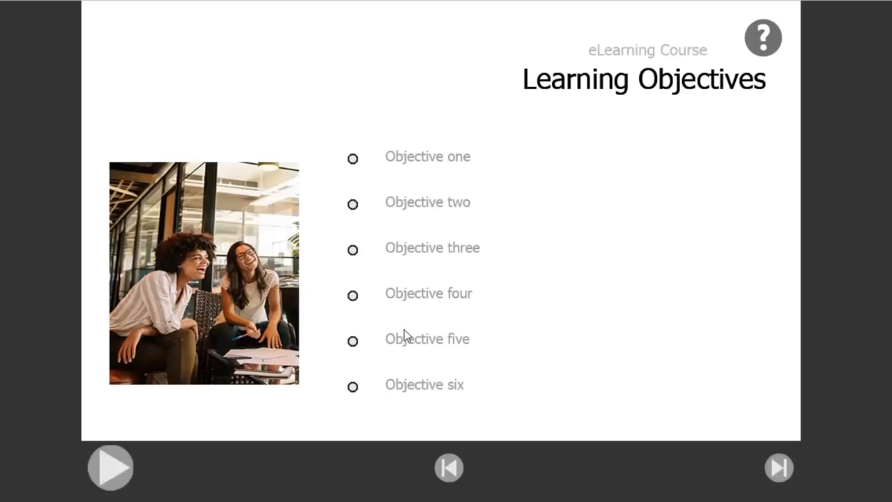
{"action": "mouse_move", "coordinate": [763, 50]}
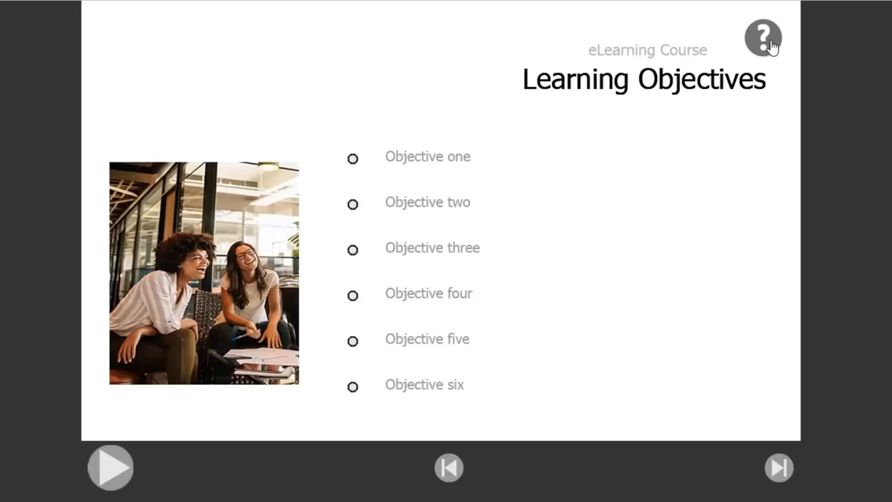
{"action": "left_click", "coordinate": [763, 37]}
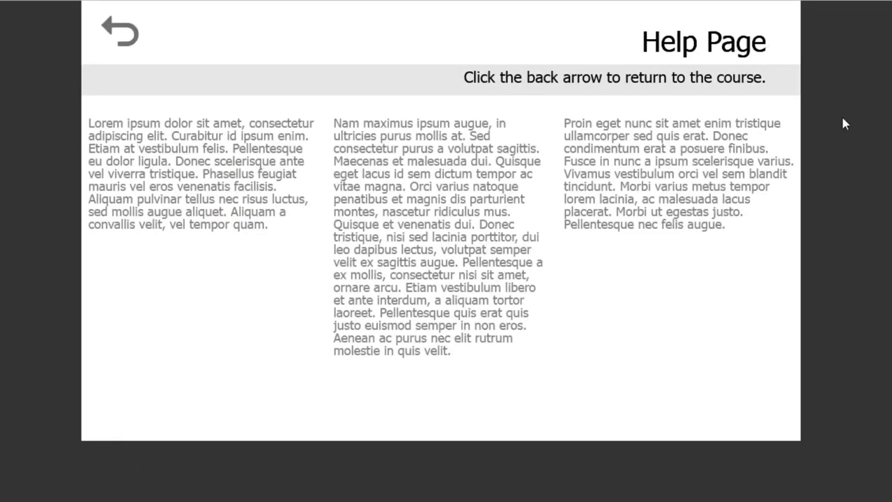
{"action": "mouse_move", "coordinate": [540, 454]}
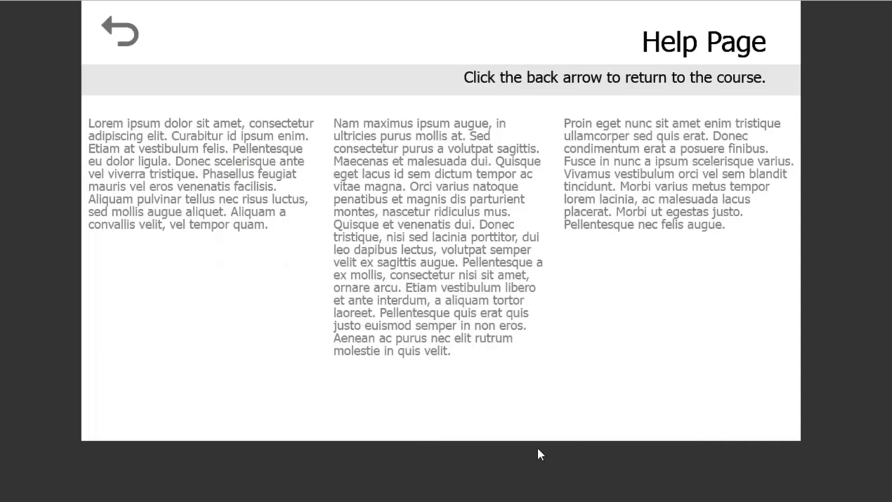
{"action": "mouse_move", "coordinate": [143, 44]}
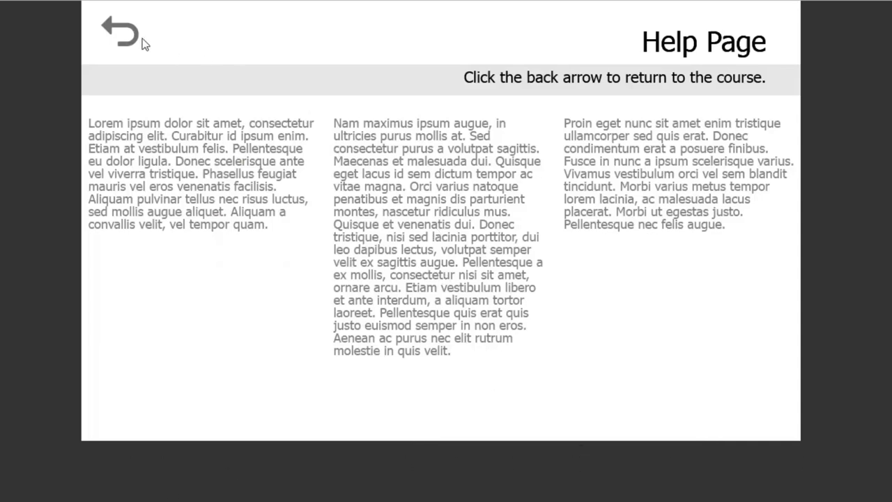
{"action": "mouse_move", "coordinate": [122, 43]}
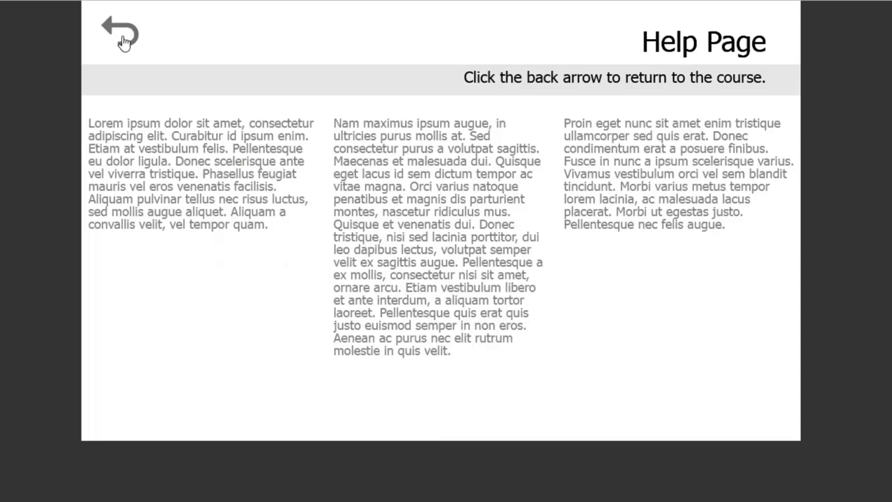
{"action": "left_click", "coordinate": [119, 31]}
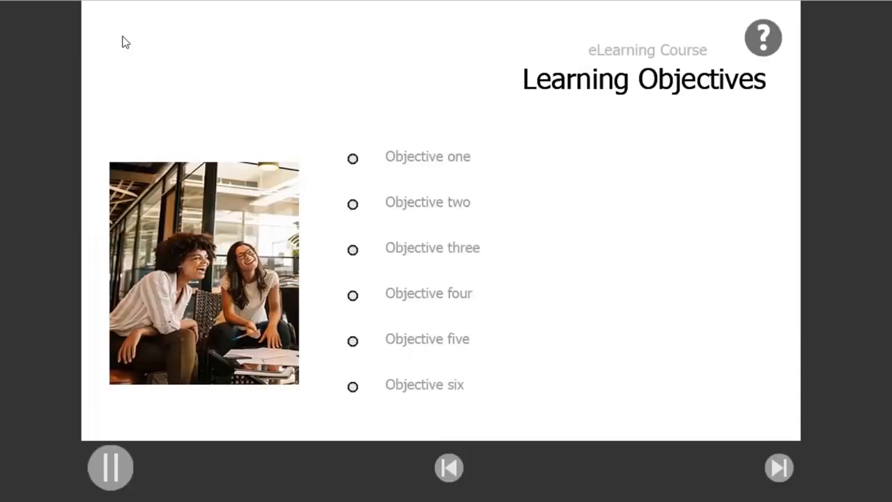
{"action": "left_click", "coordinate": [109, 467]}
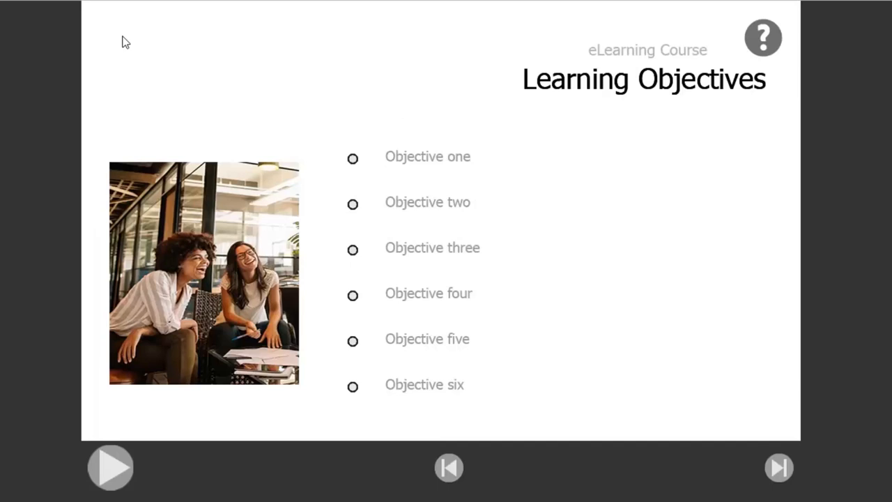